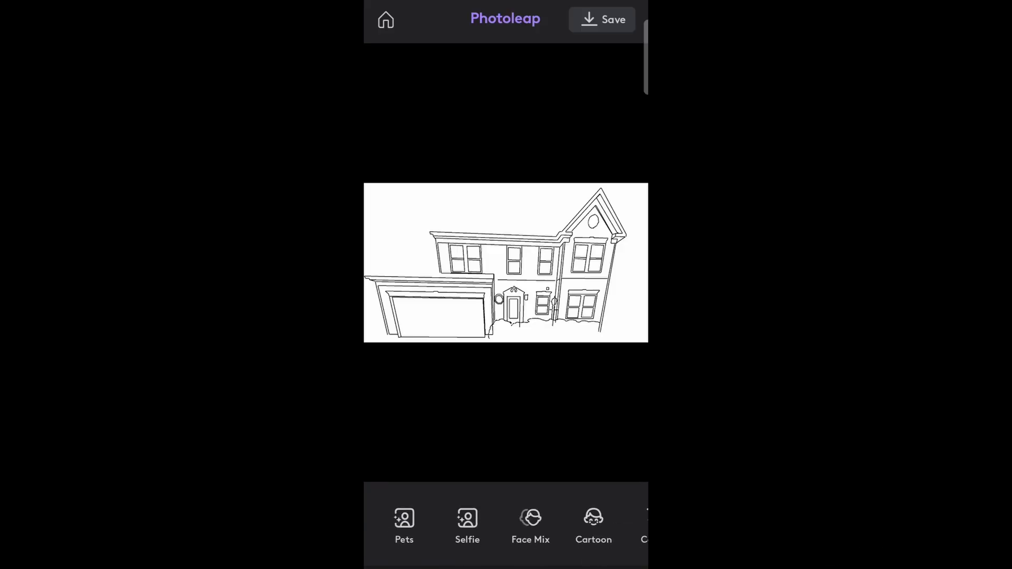
Scroll through the filter categories and return to Photoleap's home screen
scroll(left, 3)
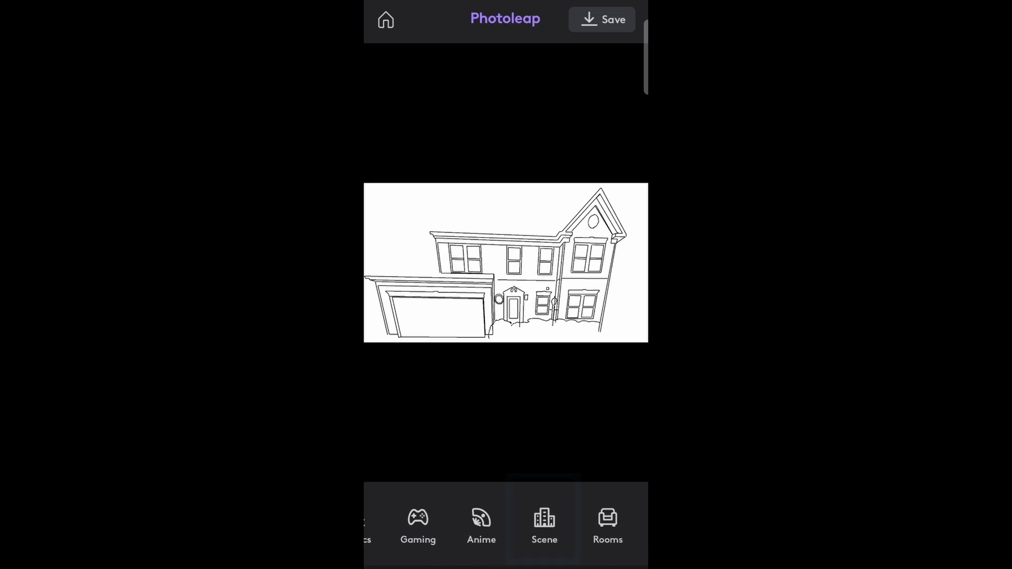
click(544, 521)
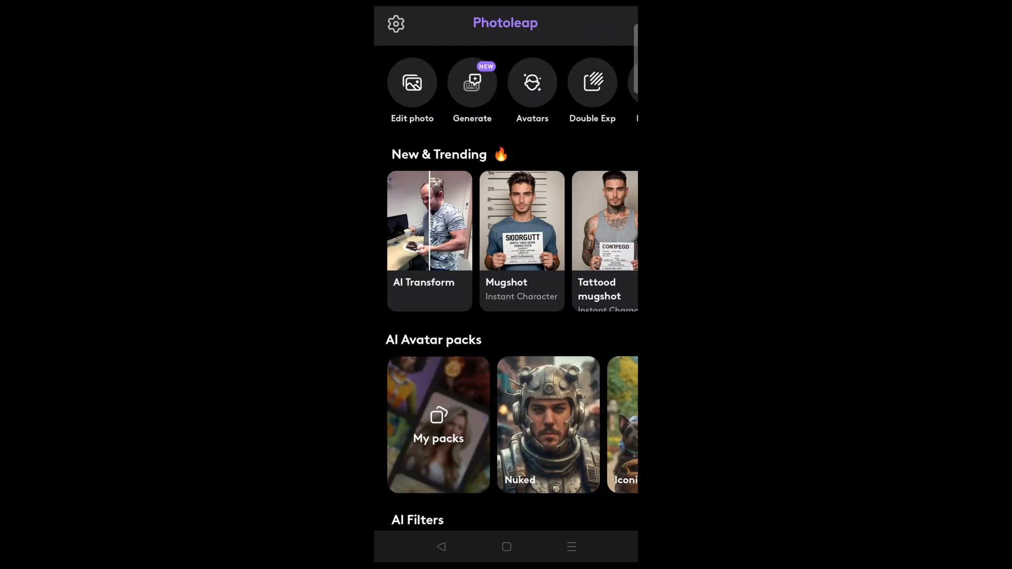
scroll(left, 3)
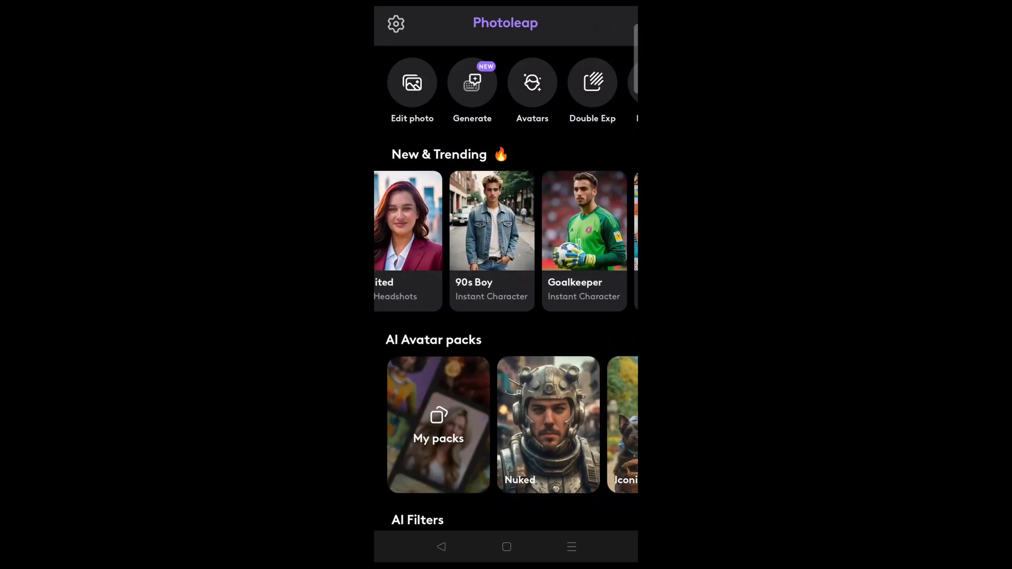
scroll(left, 3)
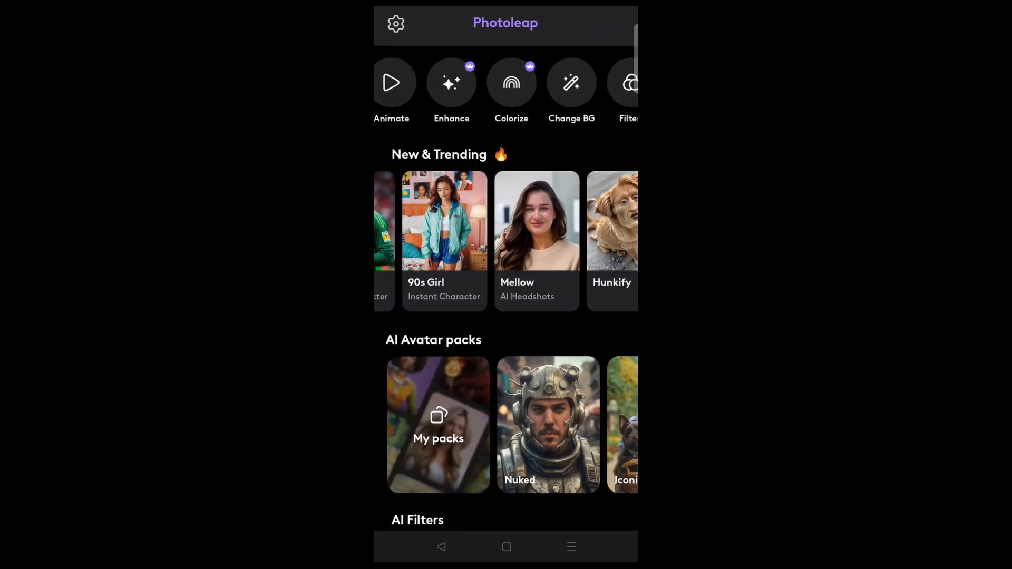
scroll(down, 3)
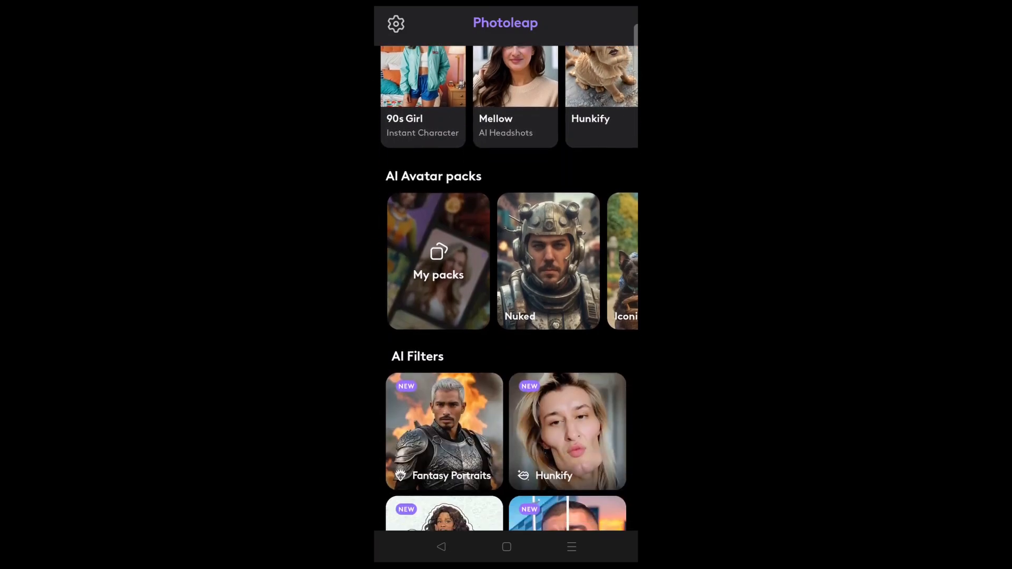
scroll(down, 3)
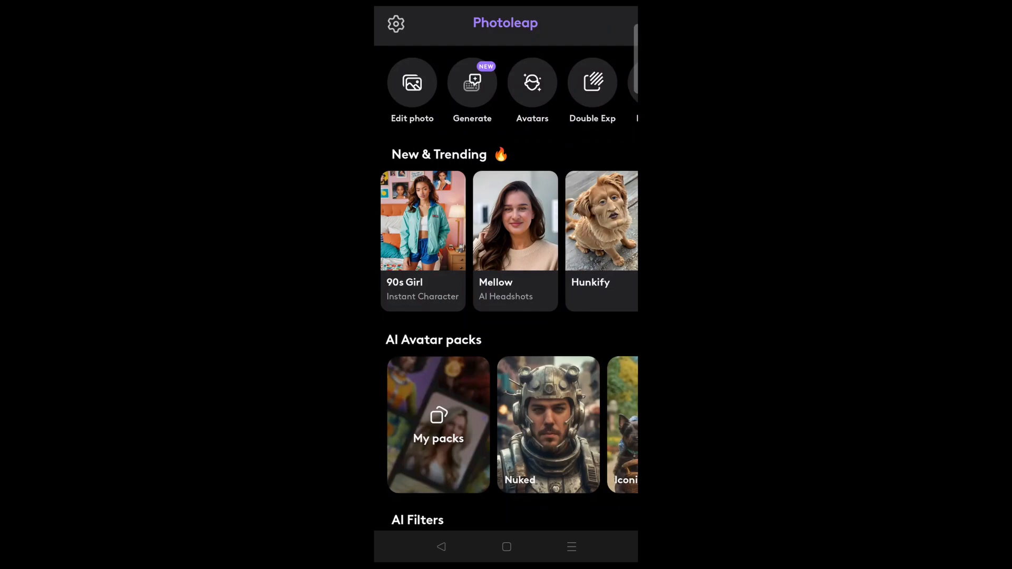
click(472, 83)
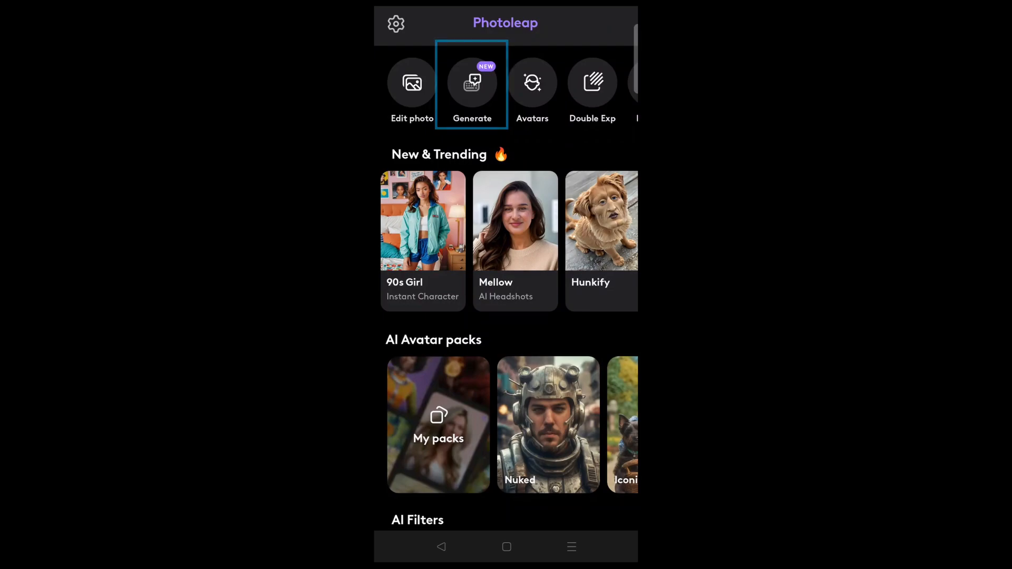
Generate an AI image from a bigfoot prompt in the text-to-image generator
click(473, 82)
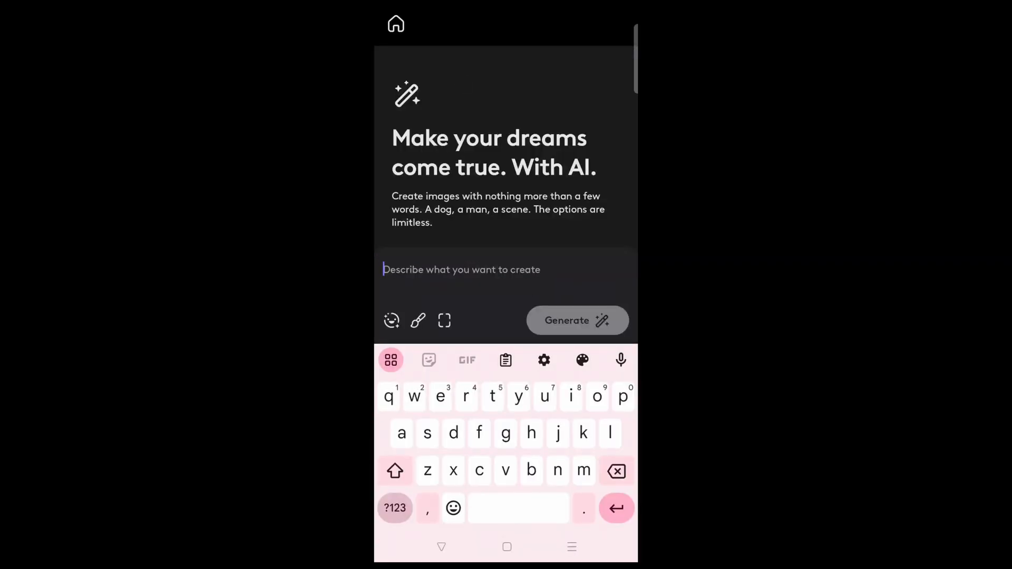
text(bigfoot as UFC champion)
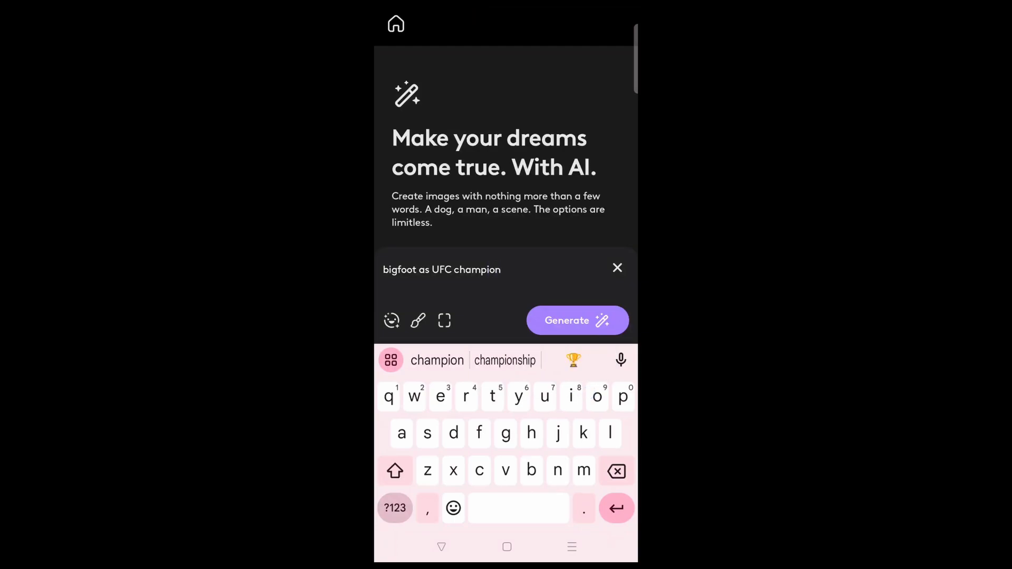
click(578, 320)
text(cartoon dog juggling)
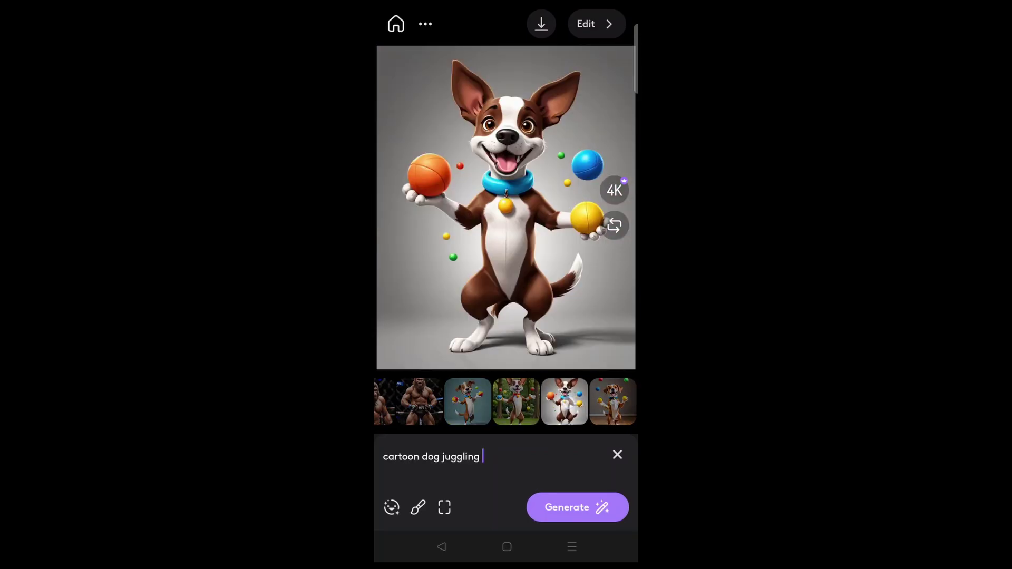
Generate a '1950s comic book style' alien image and produce another variation of it
click(451, 456)
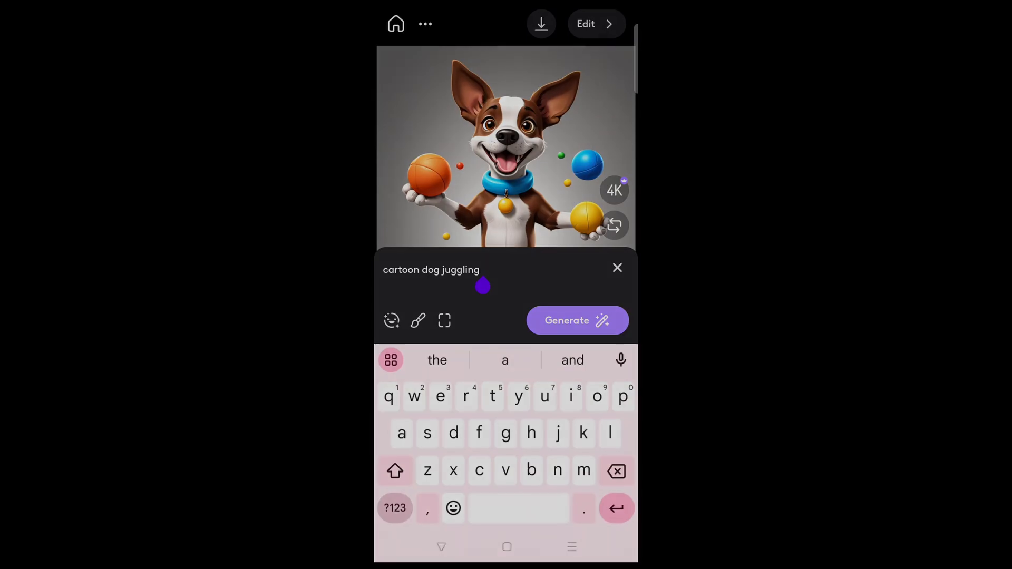
text(1950s comic book style alien)
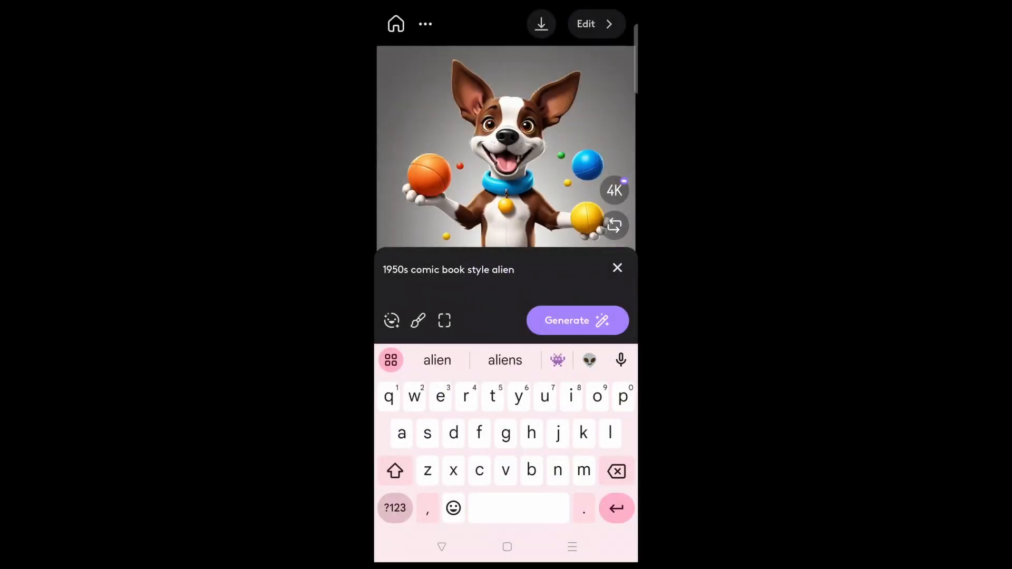
click(576, 320)
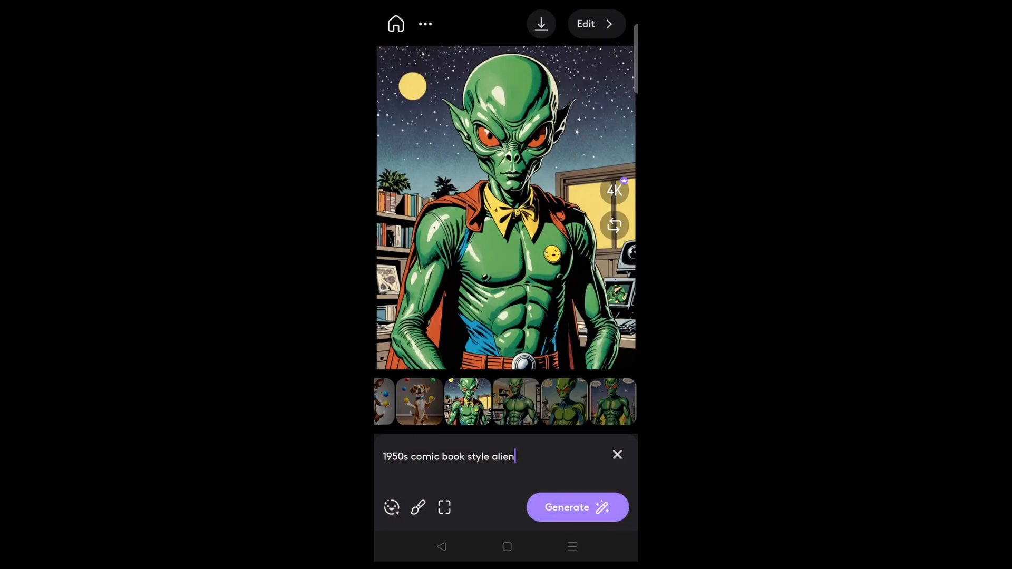
click(563, 400)
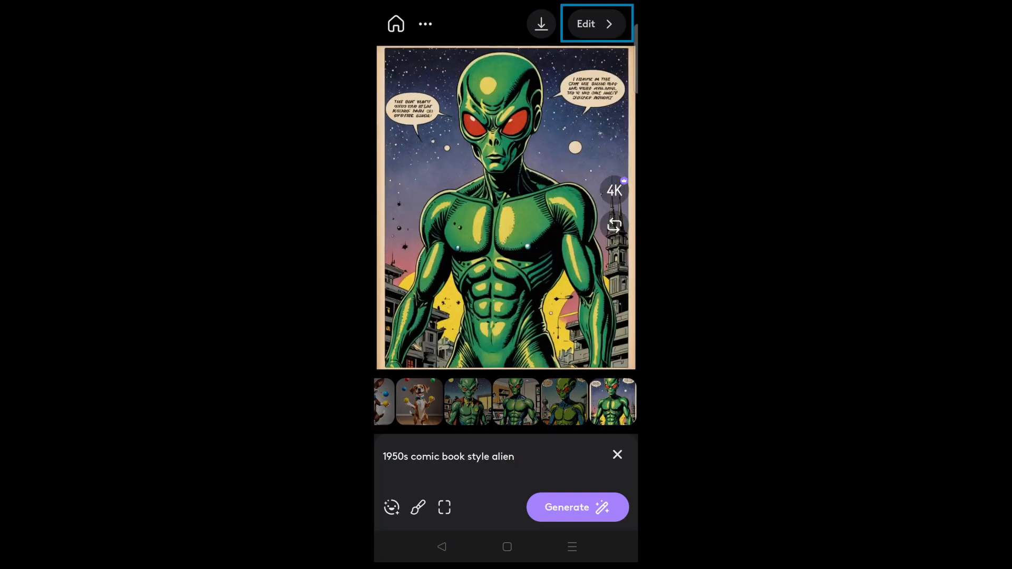
Cut the alien out by detecting the background, inverting, erasing leftover yellow near its arm, and applying
click(595, 23)
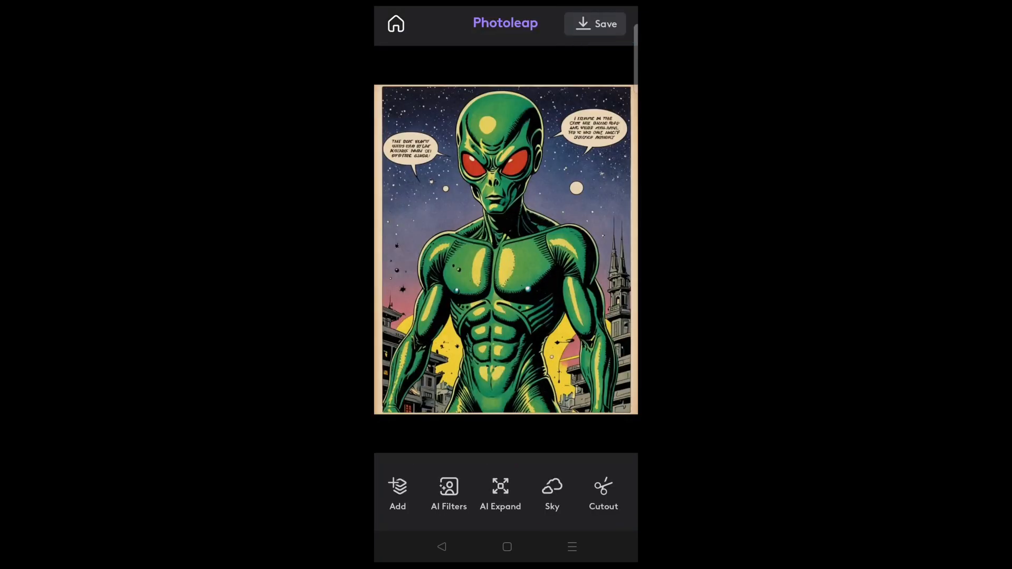
click(603, 490)
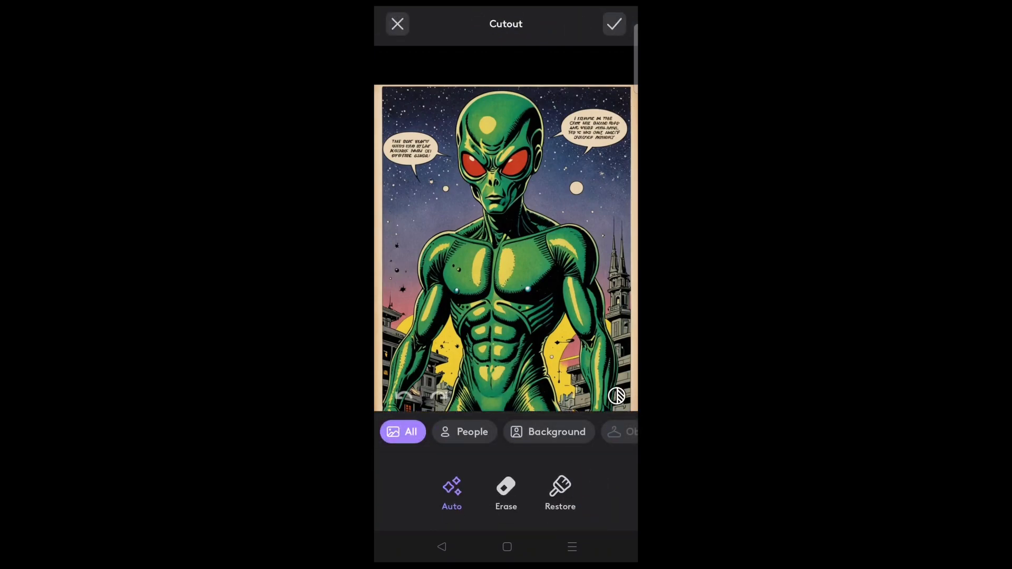
click(548, 432)
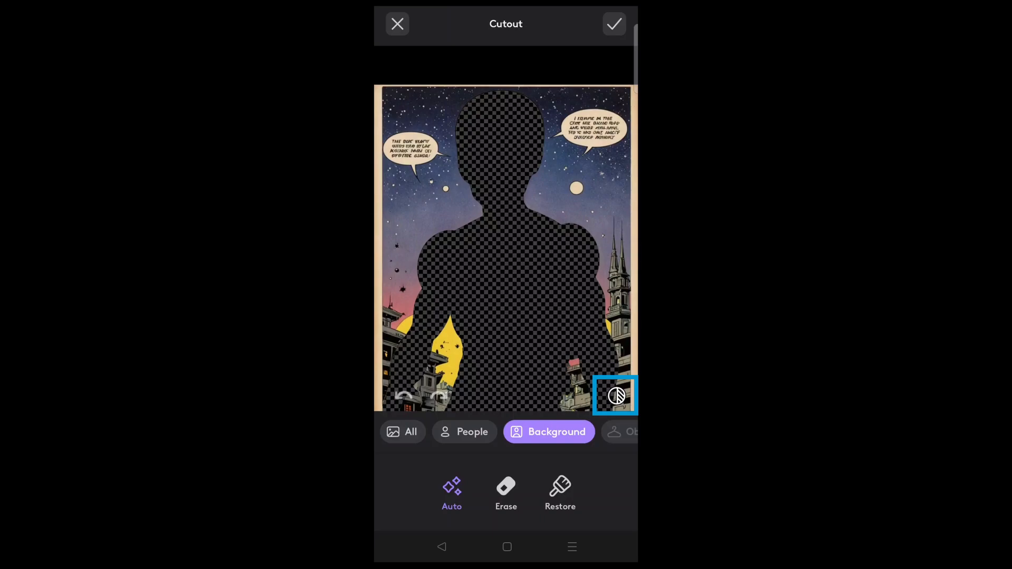
click(616, 396)
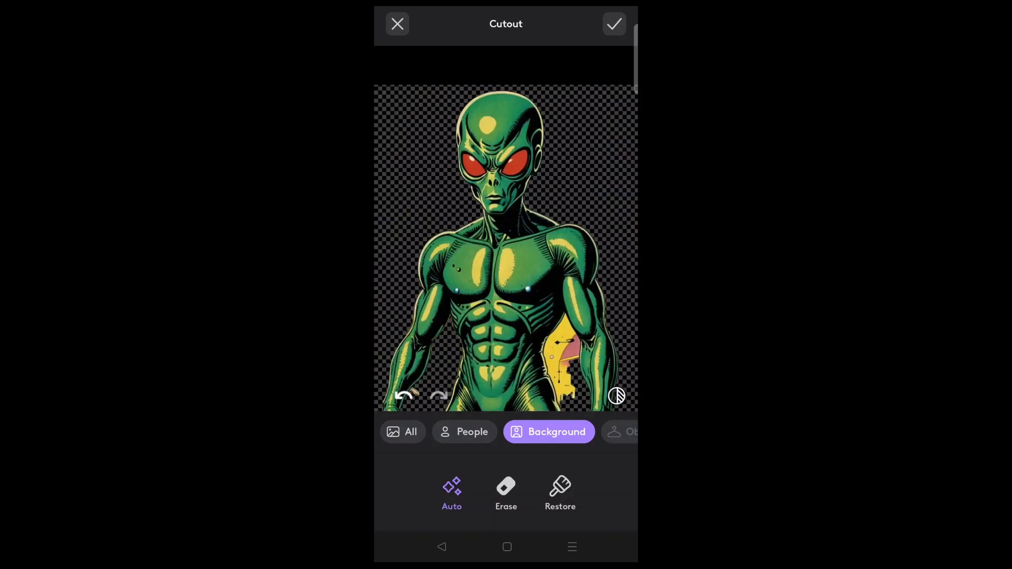
click(506, 494)
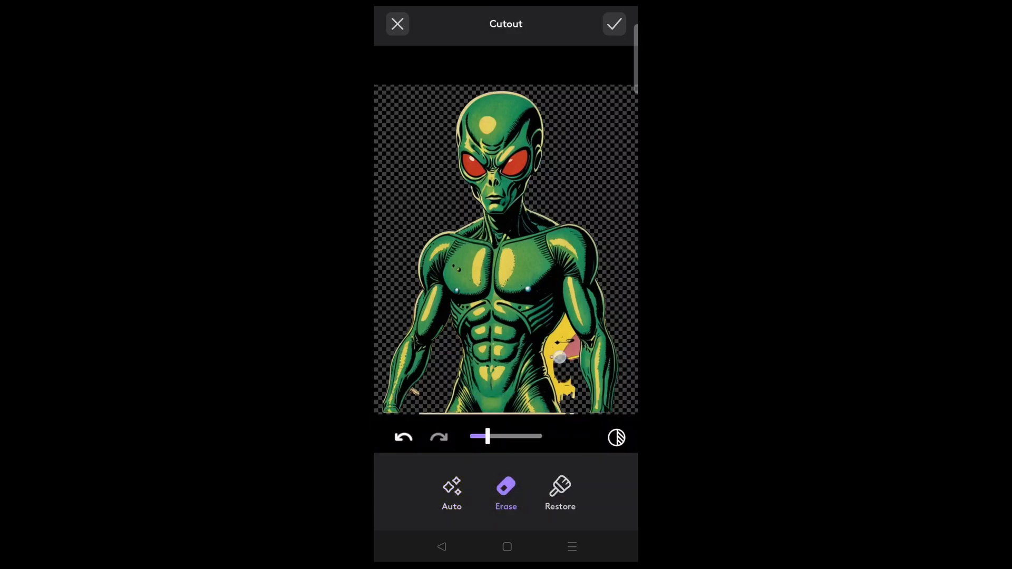
drag(562, 358, 568, 349)
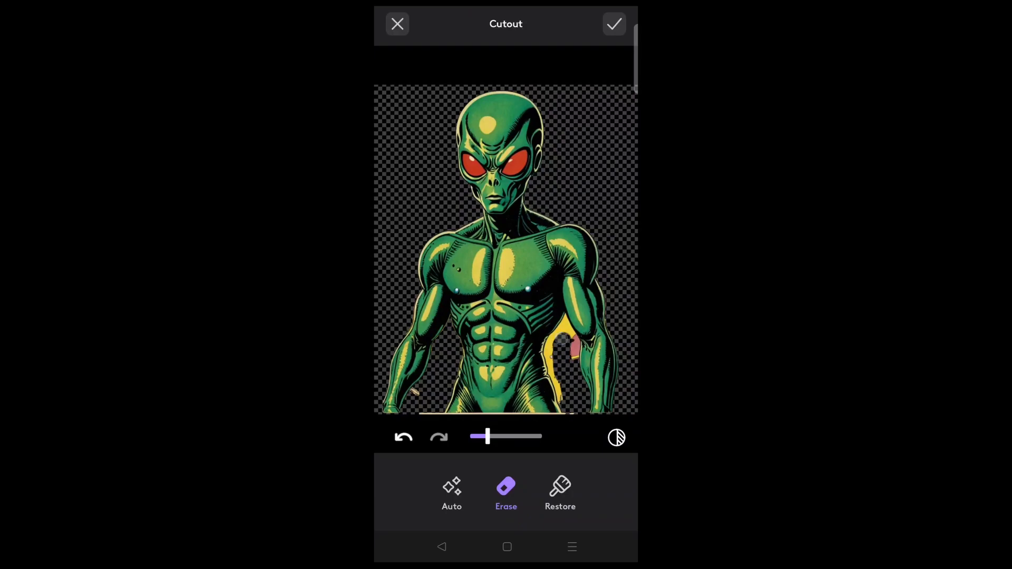
click(613, 24)
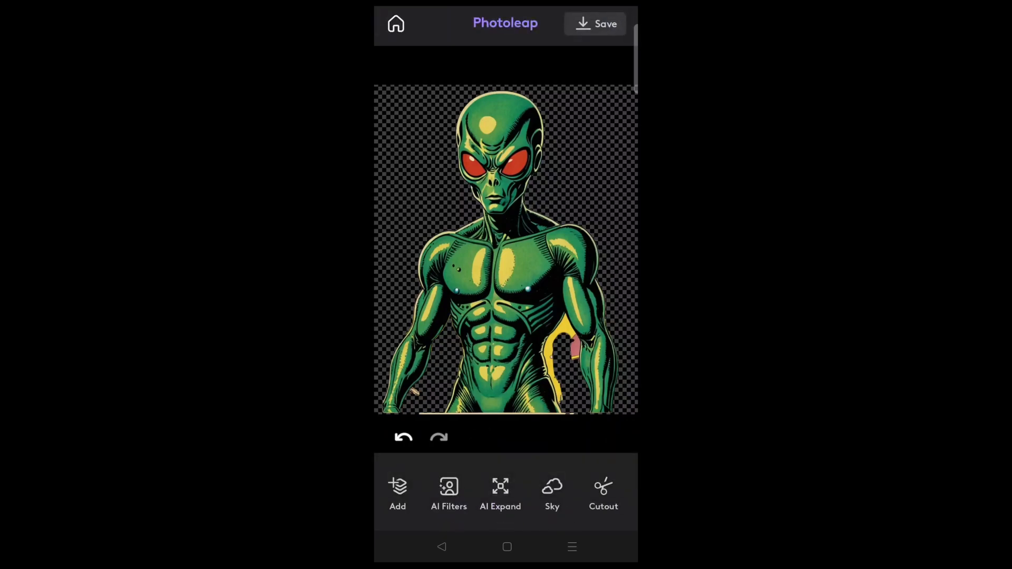
Save the cut-out alien and download it as a PNG image
click(594, 23)
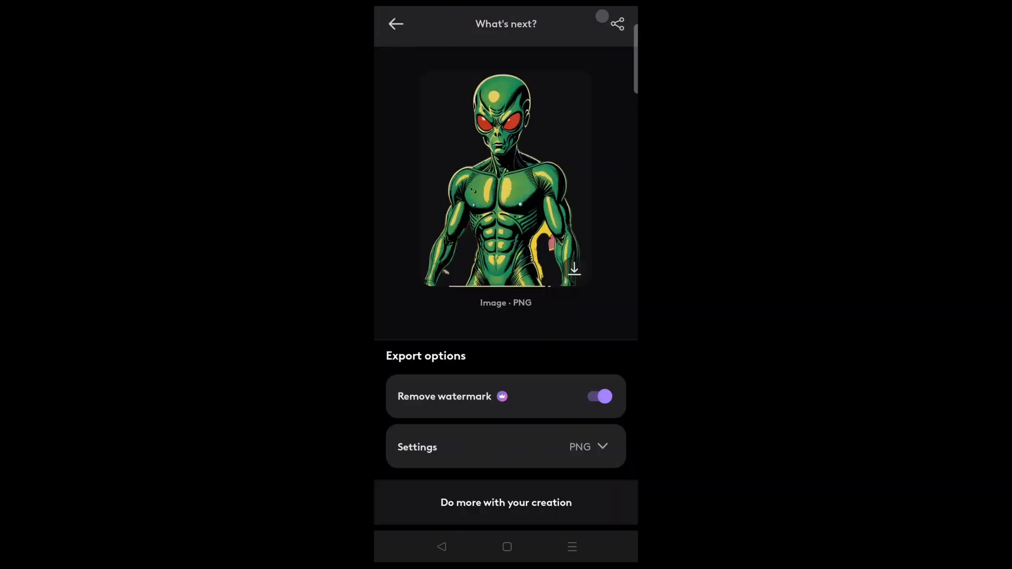
click(574, 270)
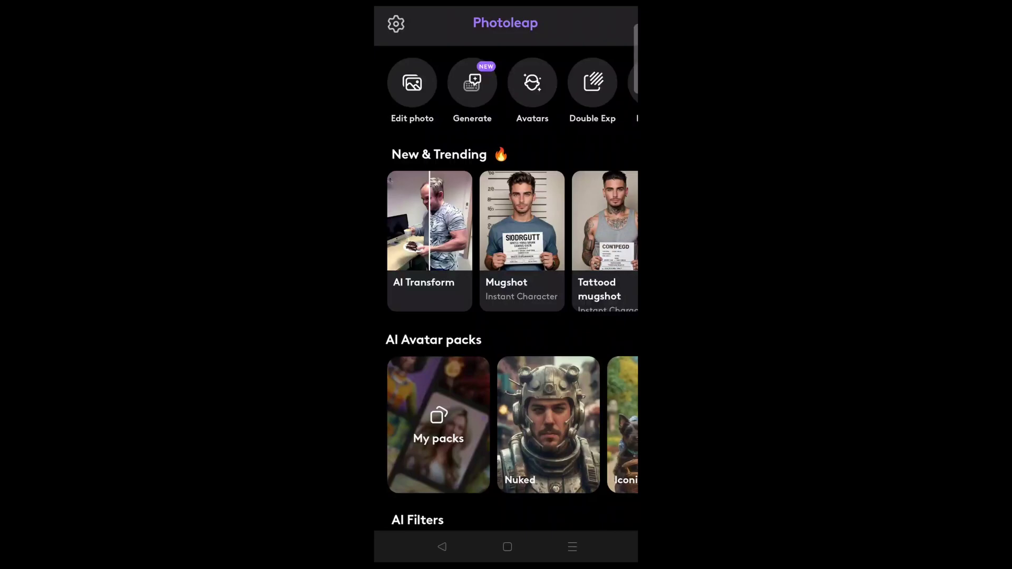
Load the house line drawing from the gallery and apply the Abandoned scene AI filter
click(411, 82)
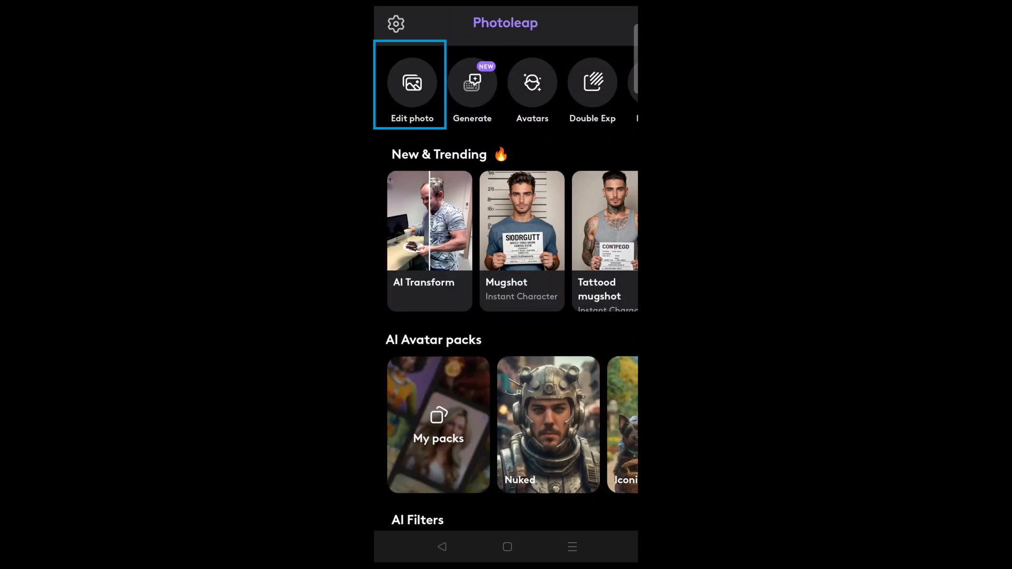
click(411, 82)
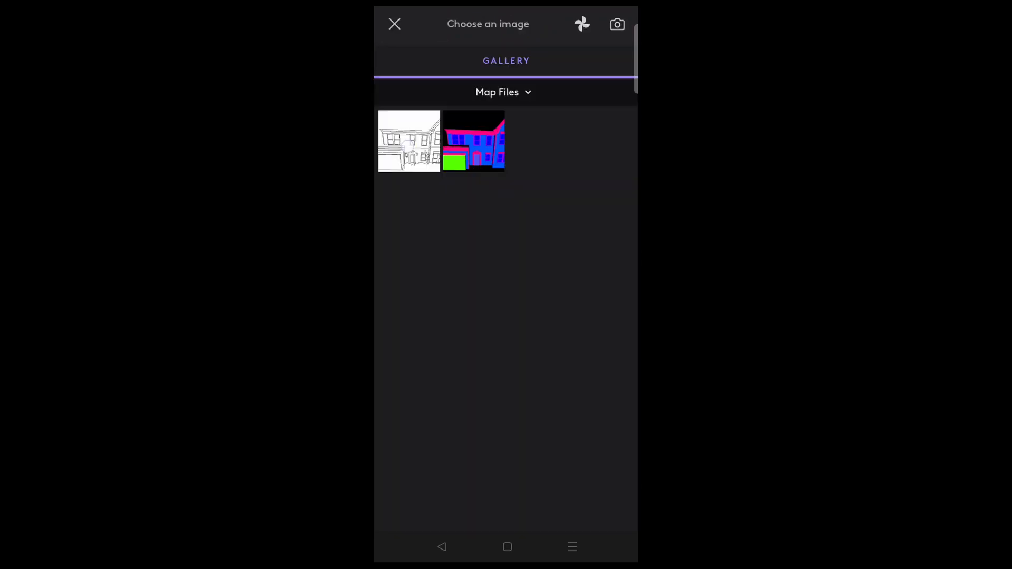
click(409, 141)
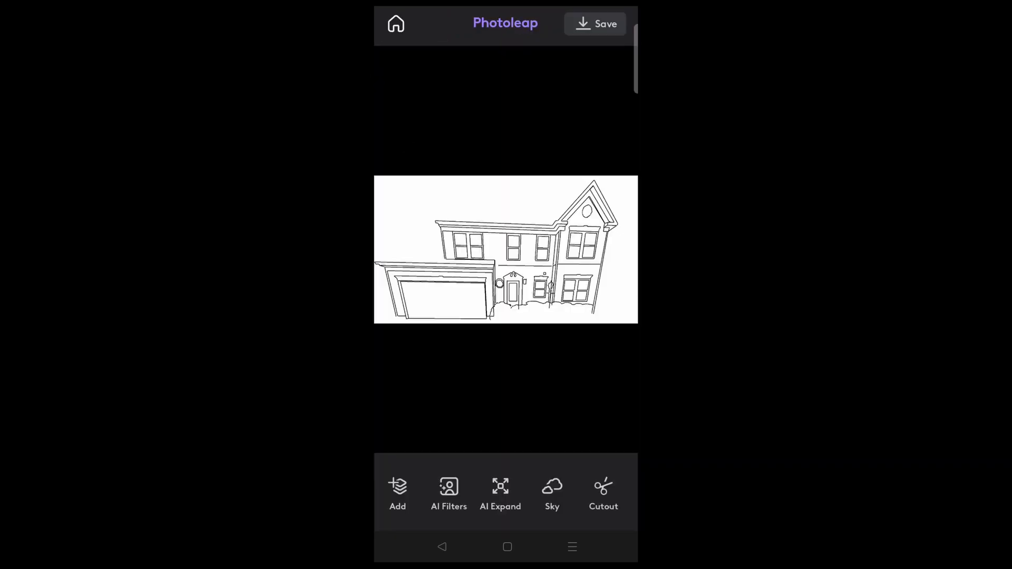
click(448, 493)
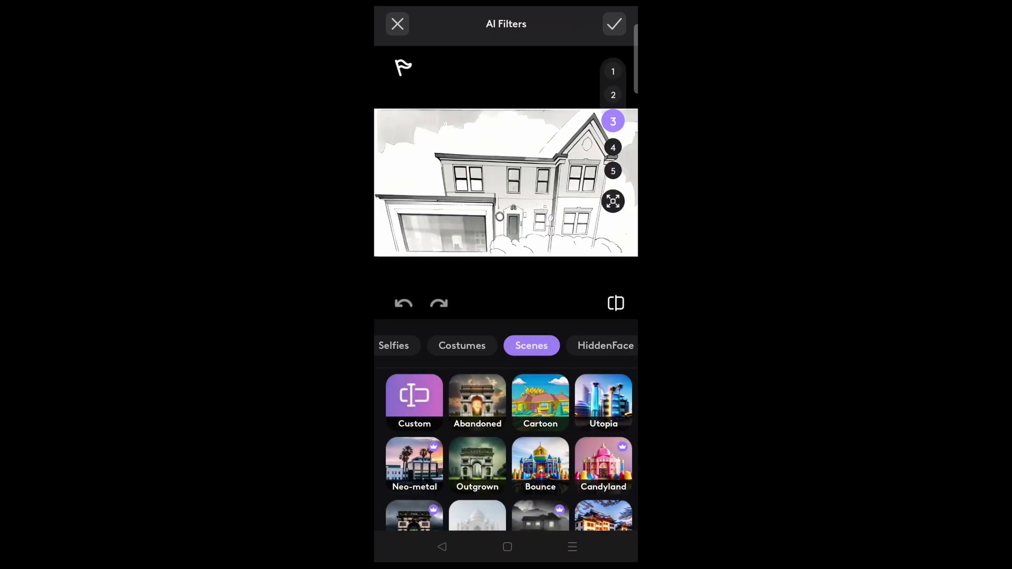
click(476, 402)
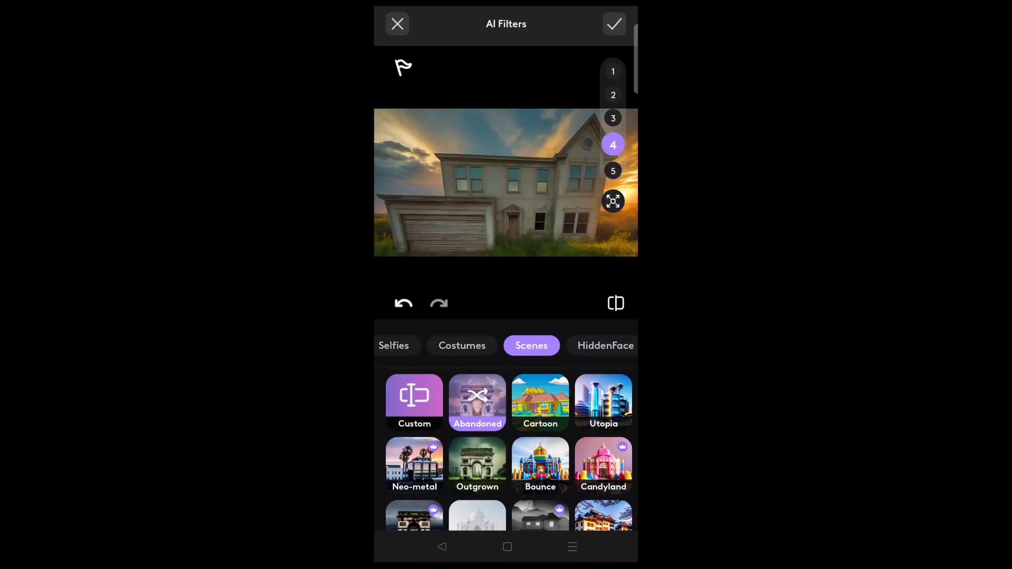
Browse other Abandoned variations, compare with the original drawing, then undo the filter
click(614, 118)
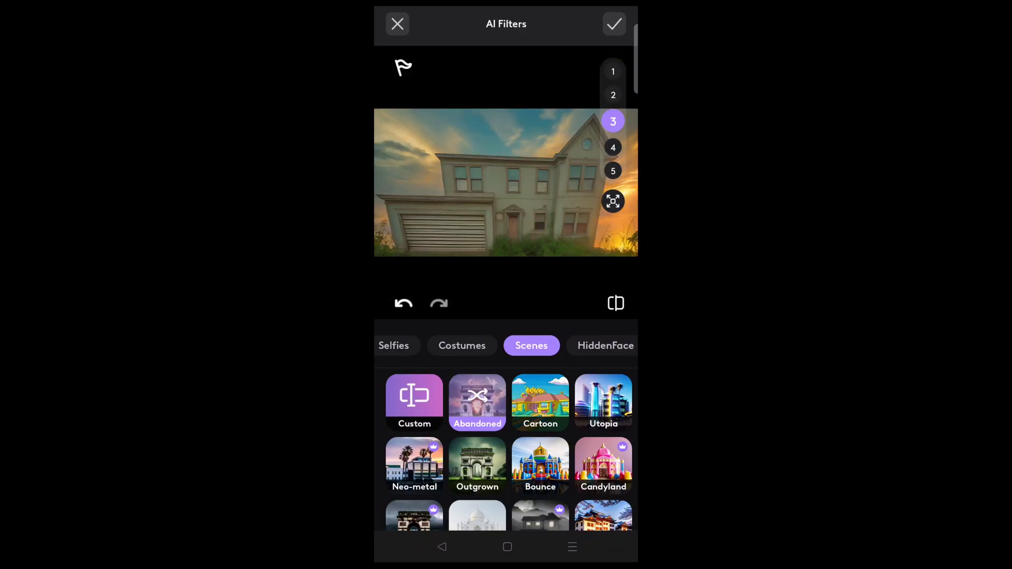
click(614, 168)
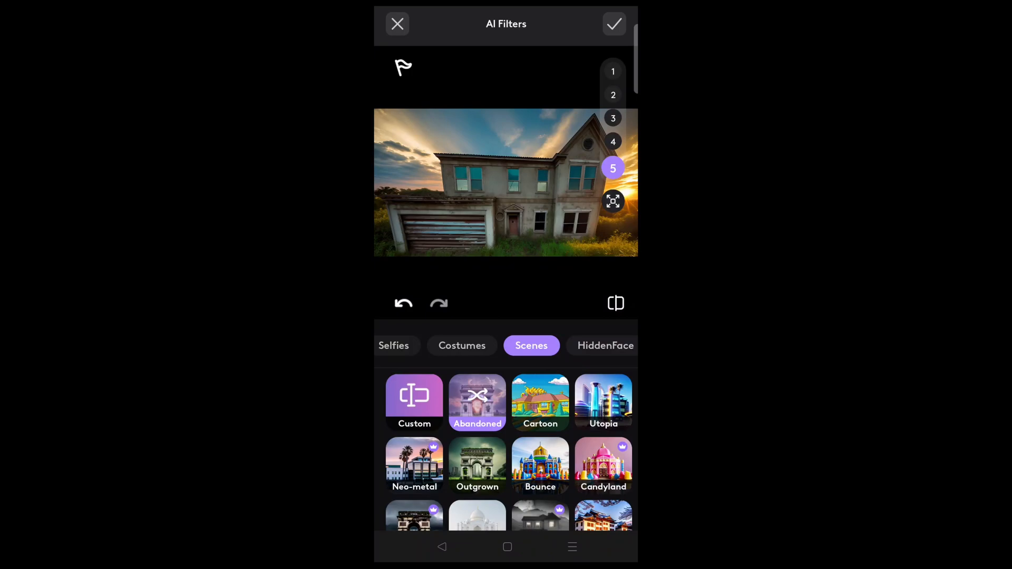
click(613, 304)
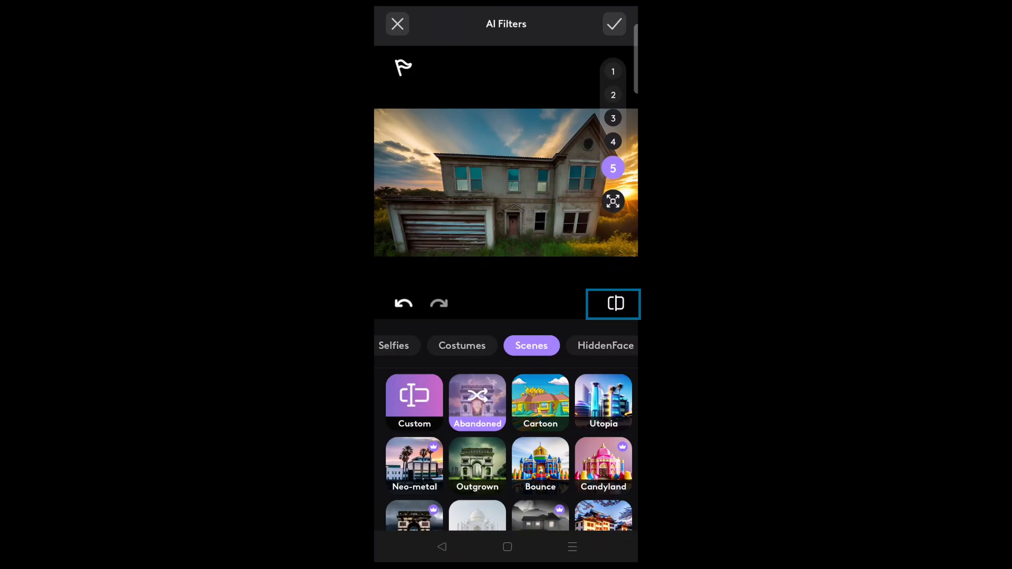
click(615, 304)
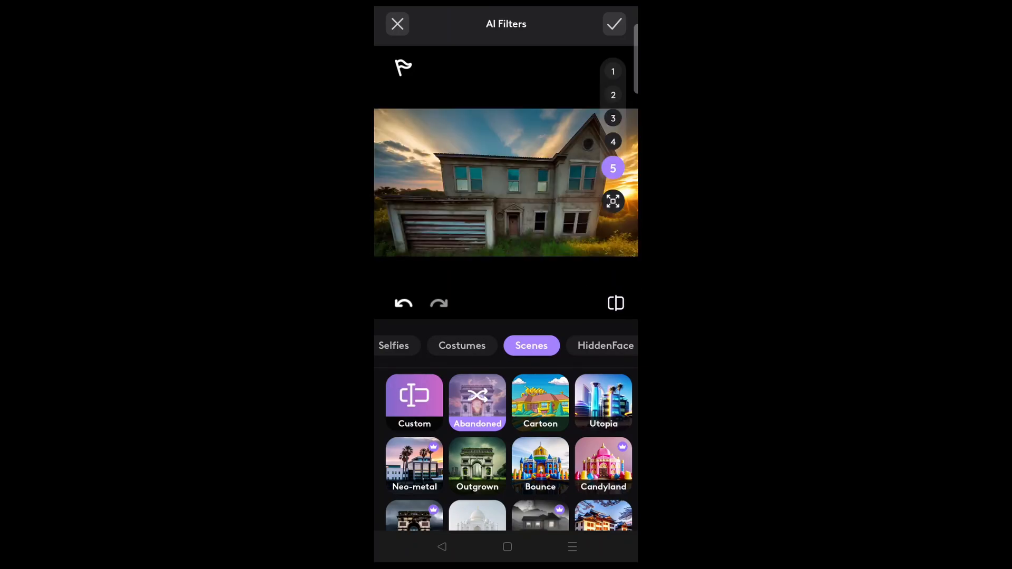
click(614, 121)
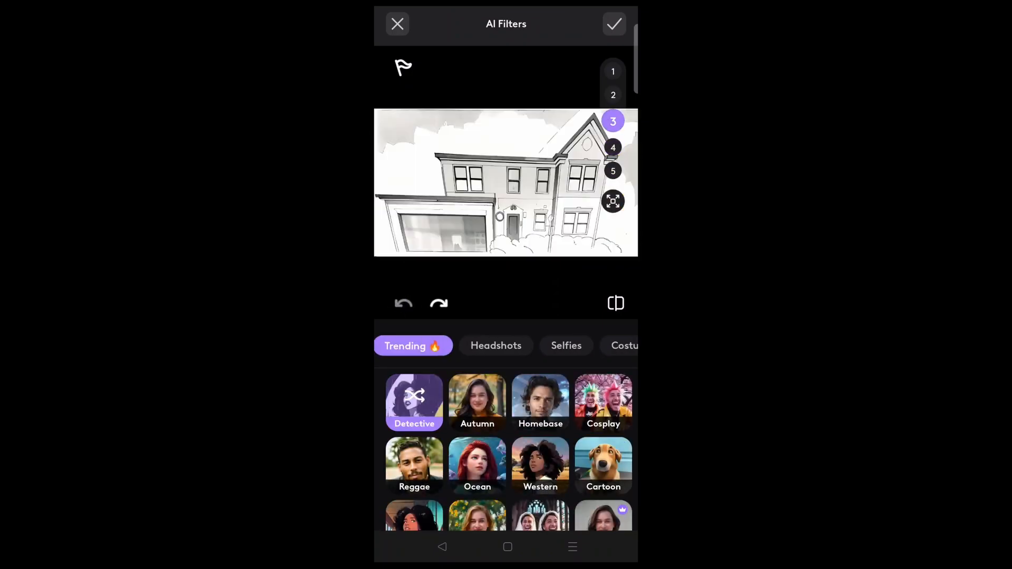
Apply the Fantasy scene filter to the house drawing and compare the result with the original
click(460, 346)
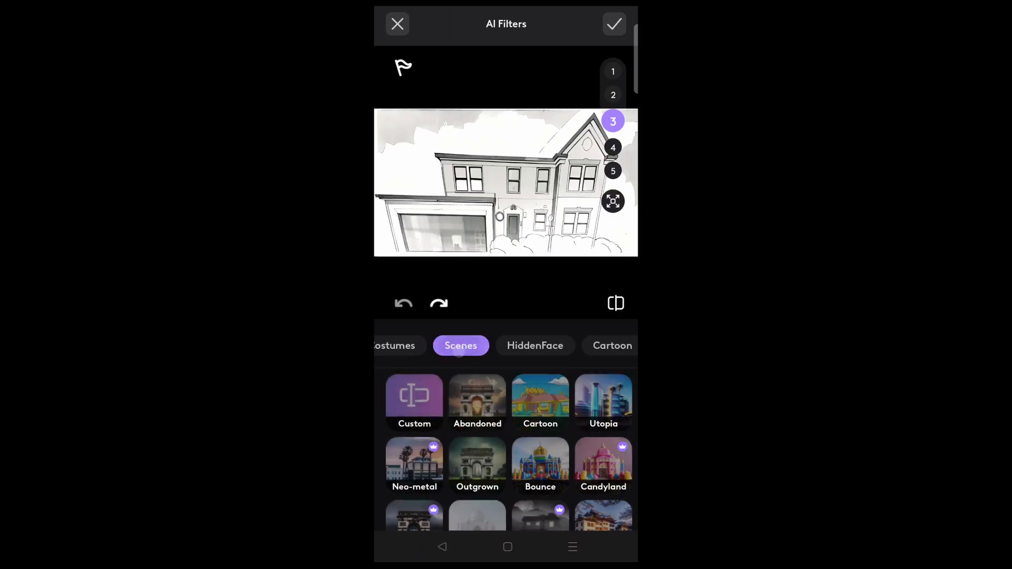
scroll(down, 3)
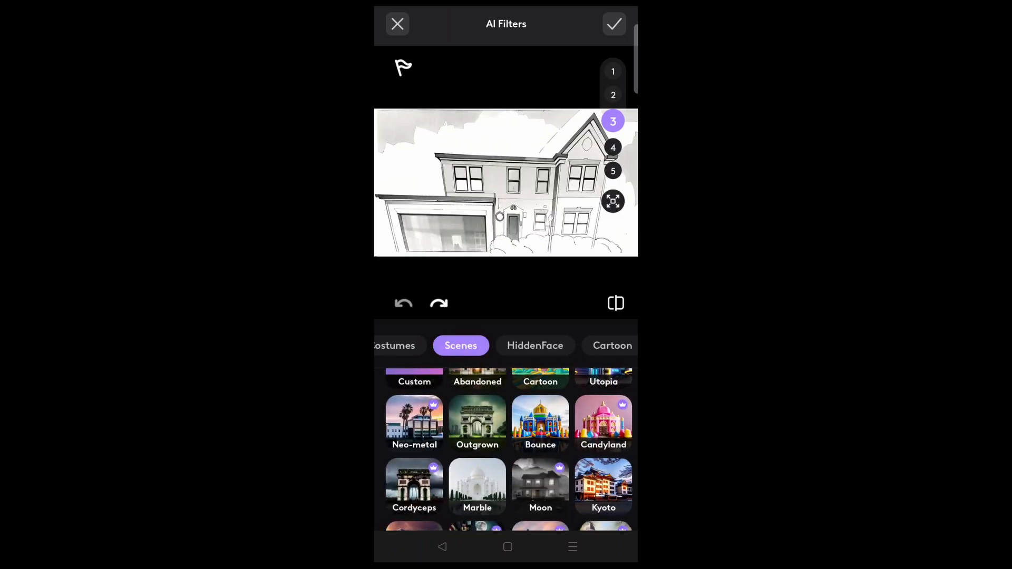
scroll(down, 3)
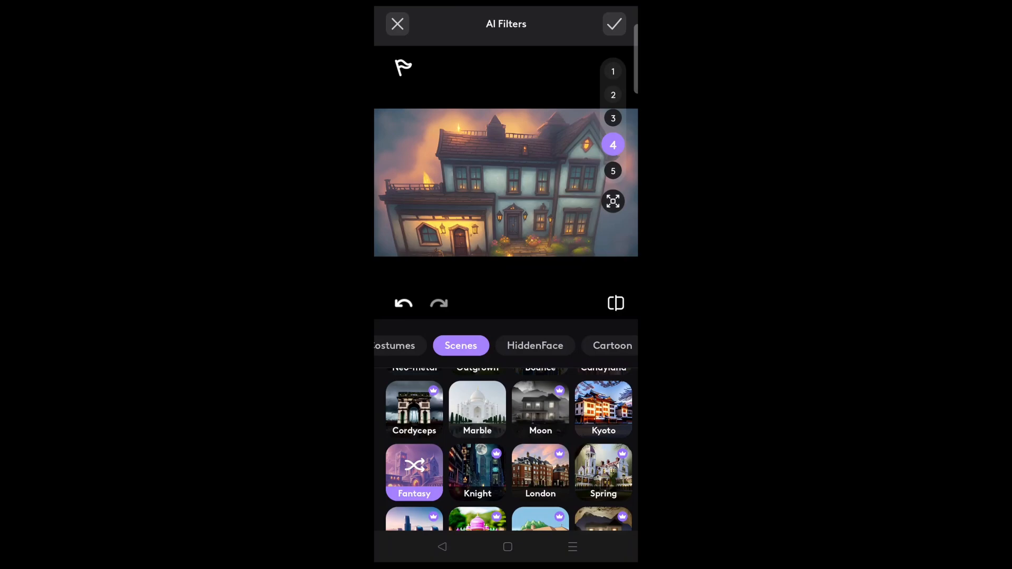
click(616, 303)
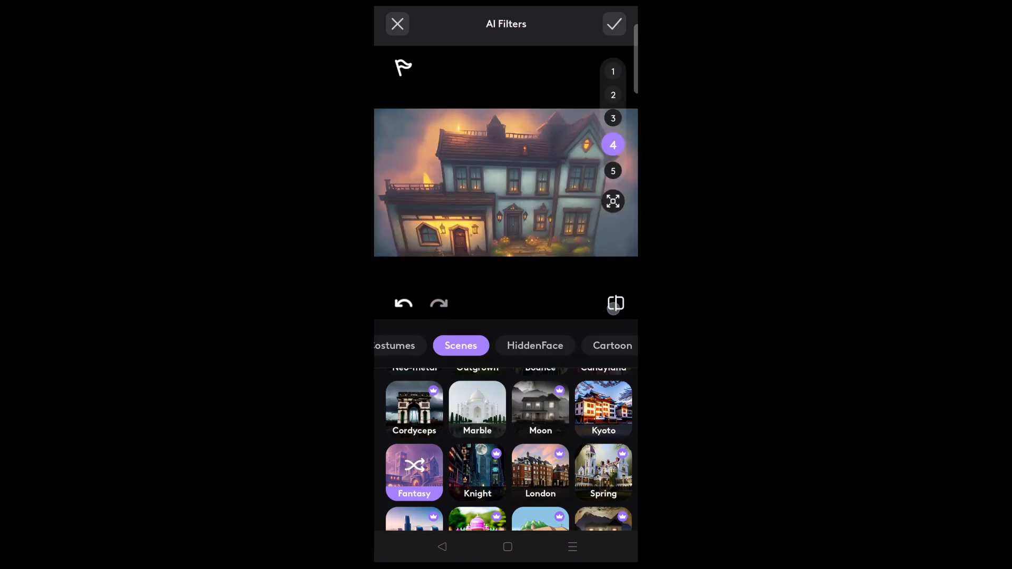
click(613, 171)
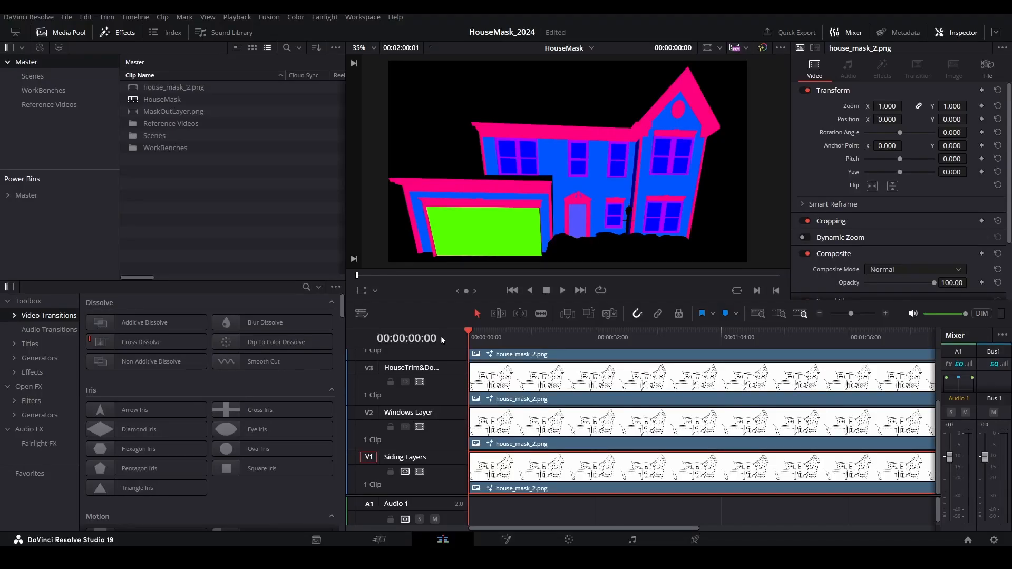
Export the current frame as a still image, replacing HouseMaskColored.png
click(66, 17)
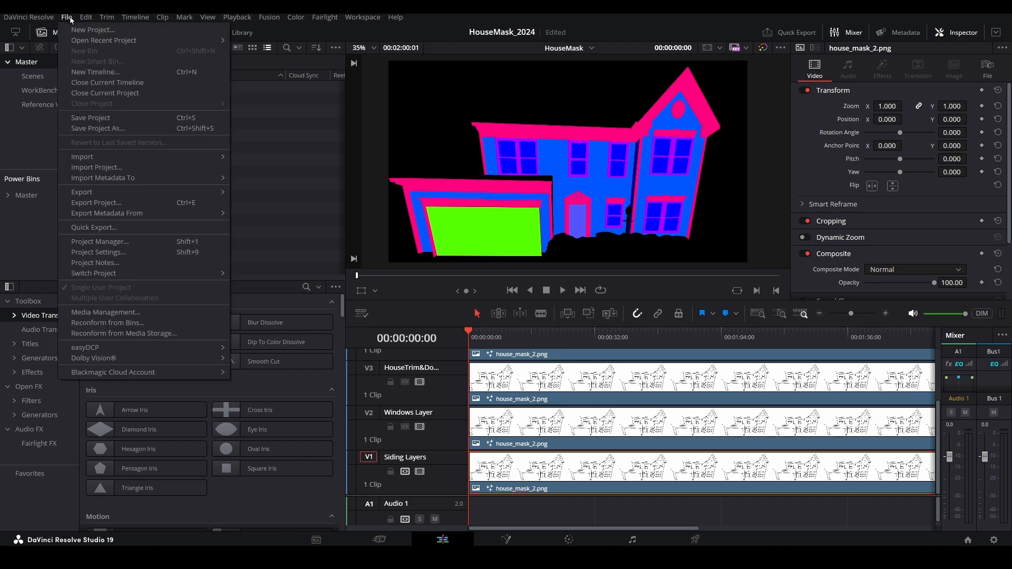
mouse_move(87, 61)
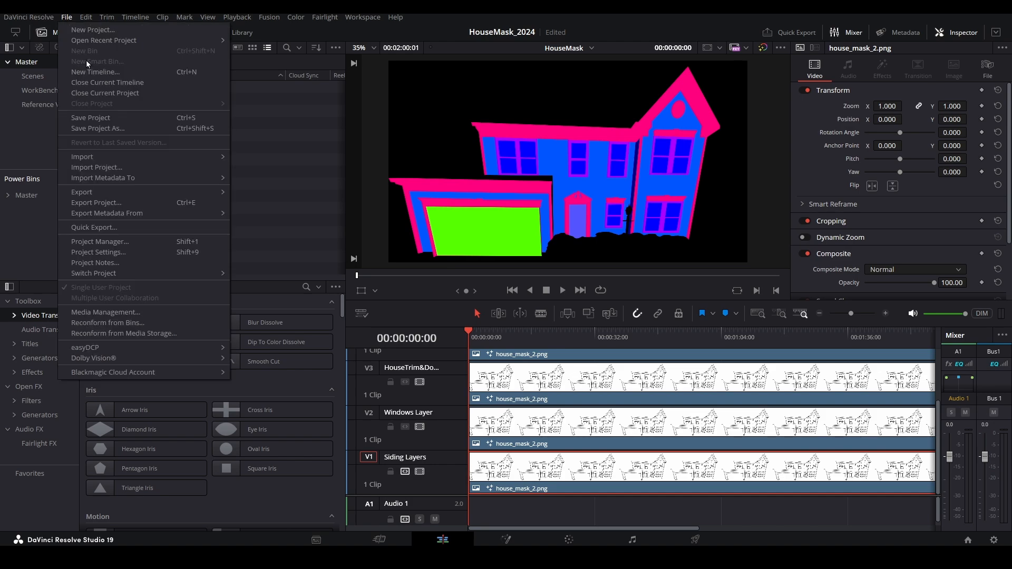
mouse_move(81, 192)
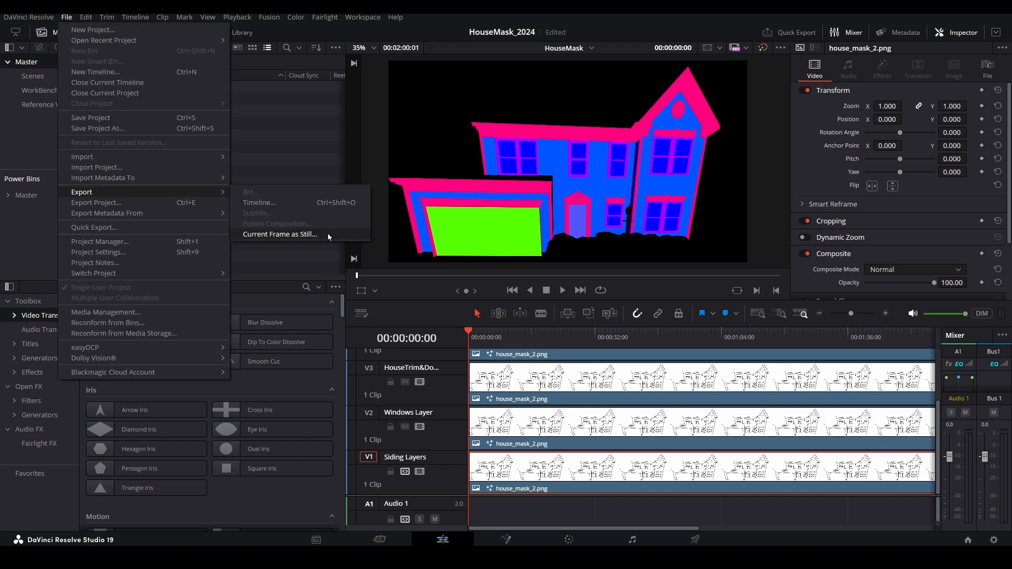
click(279, 234)
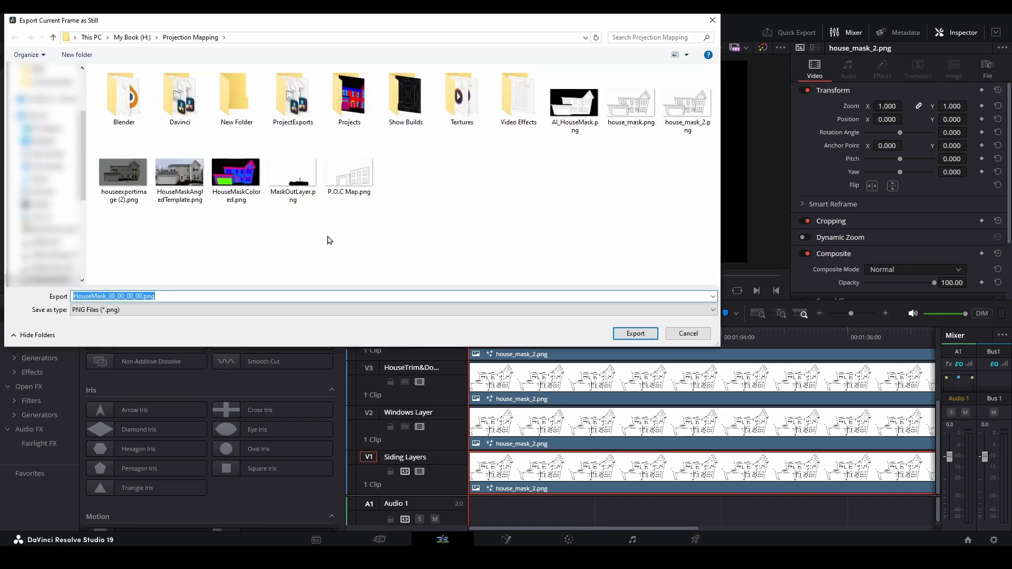
click(236, 171)
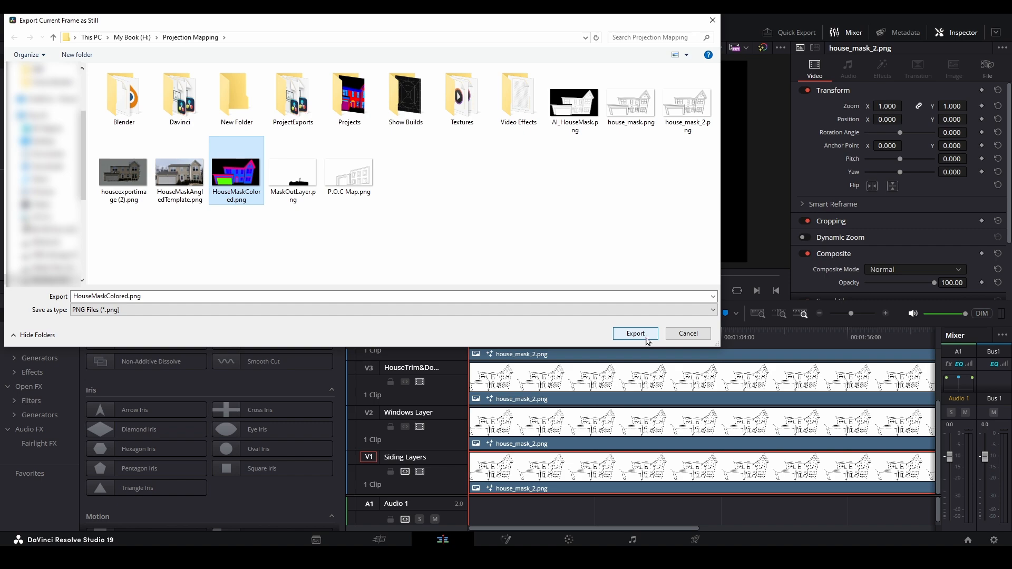
click(634, 333)
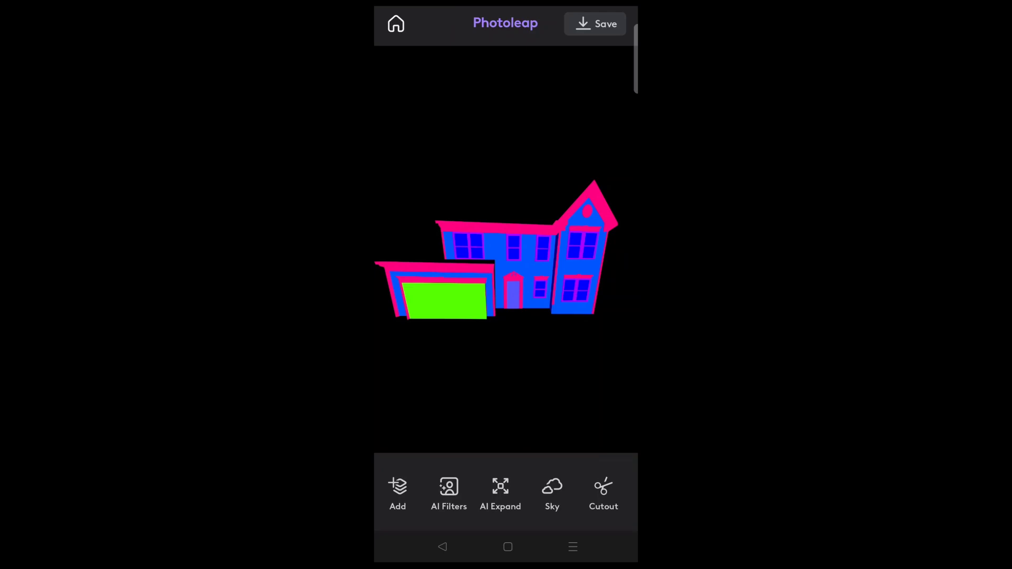
Try a custom Scenes prompt for a log cabin on the coloured house mask
click(448, 490)
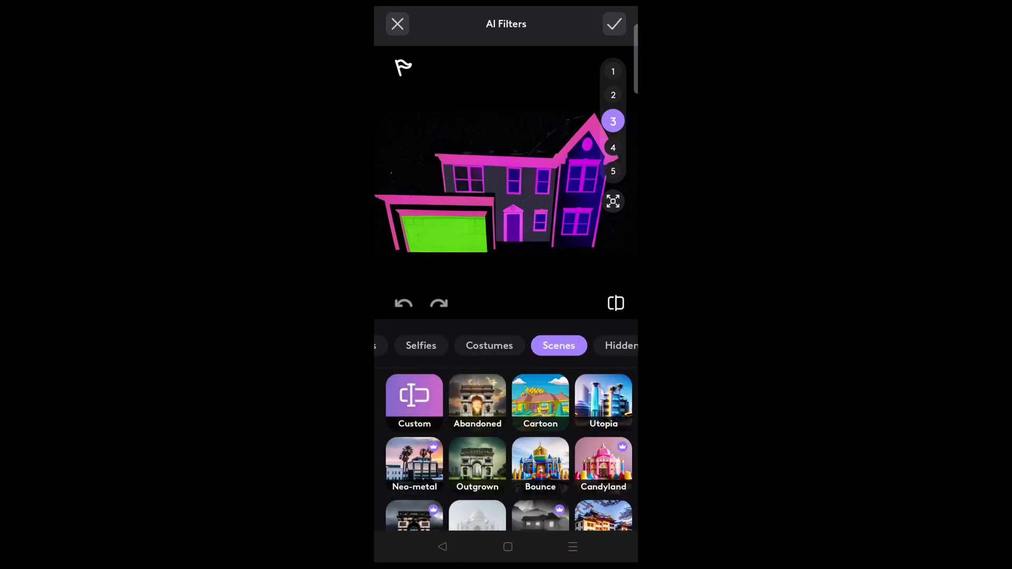
click(476, 400)
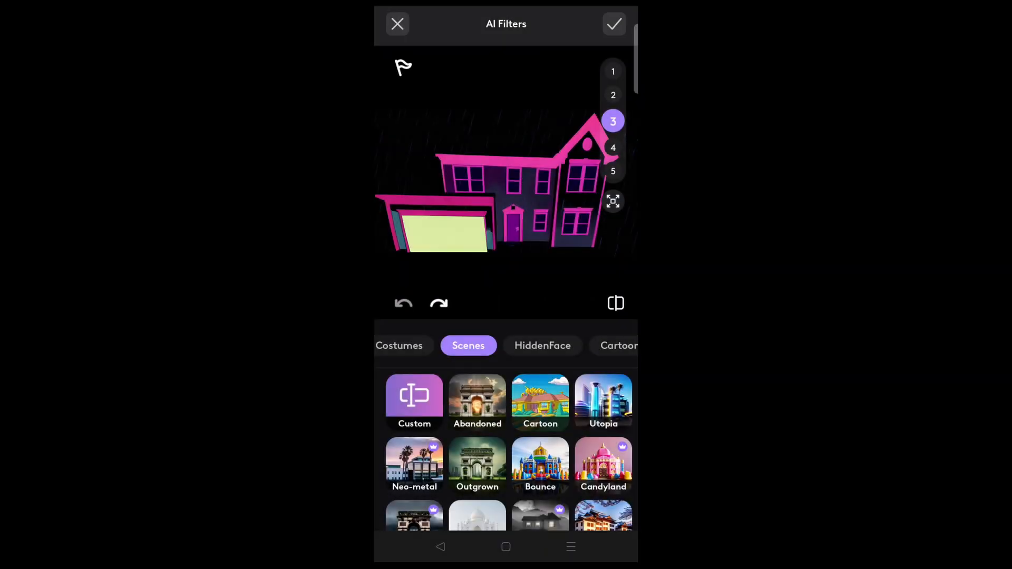
click(413, 400)
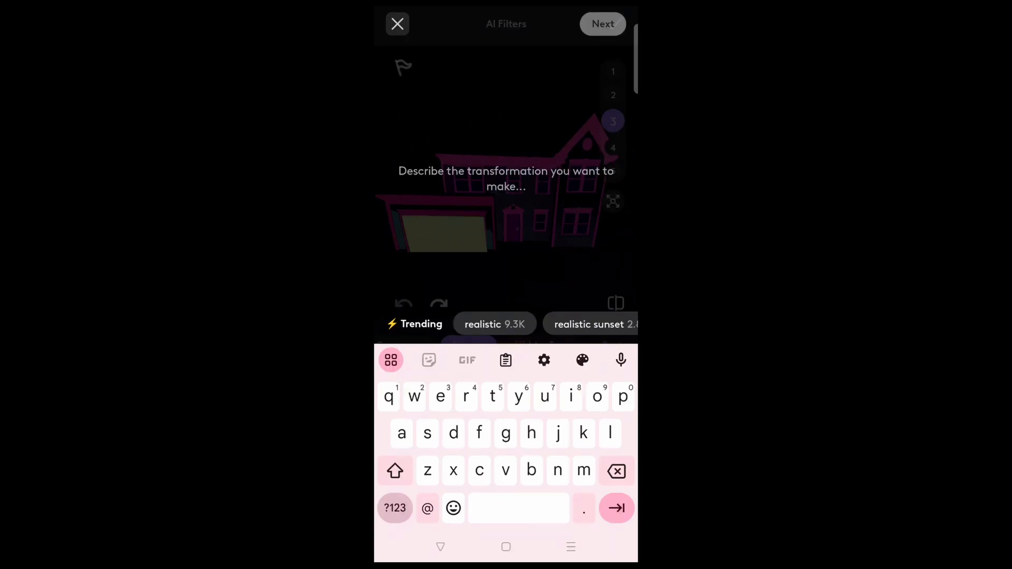
text(log cabin at c)
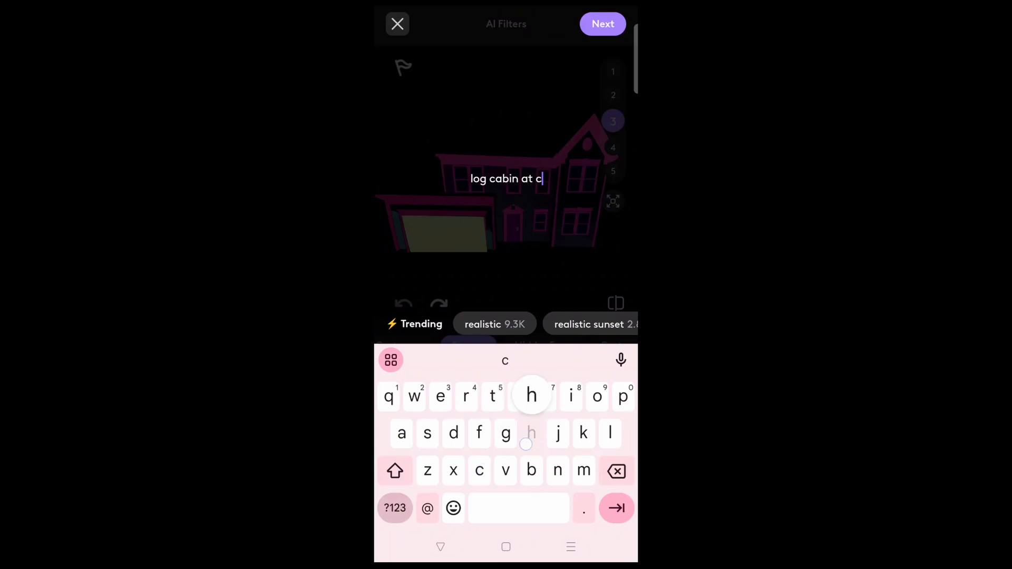
text(hrist)
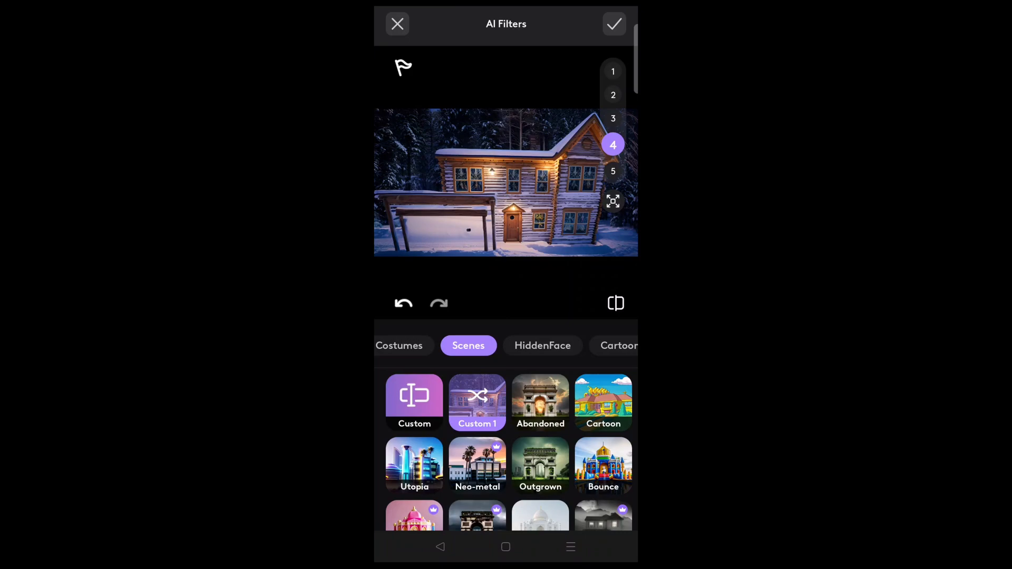
Apply the Haunted scene filter to the house instead
click(613, 121)
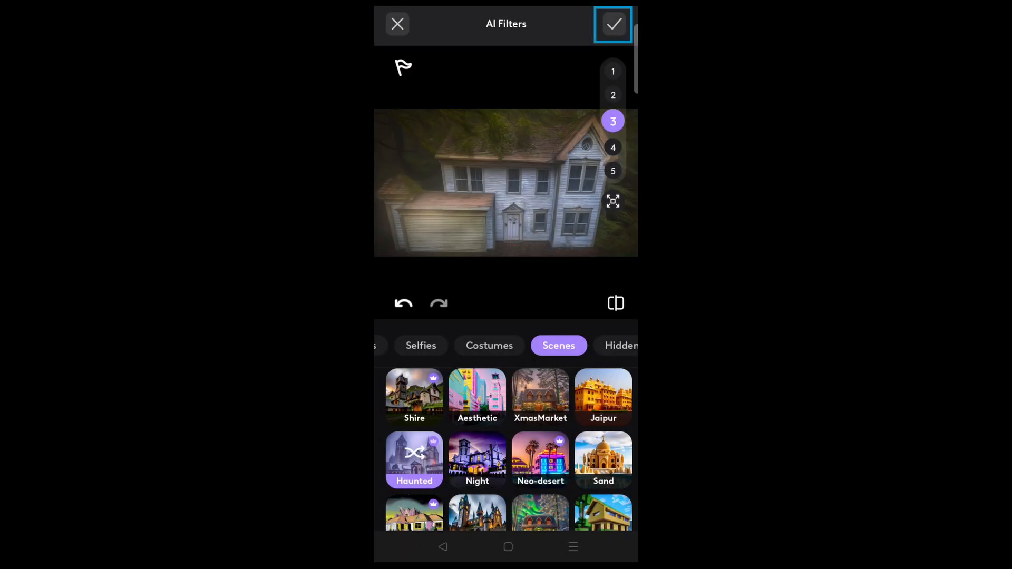
Accept the haunted house, experiment with contrast up to 49, then undo back to exposure 14
click(614, 23)
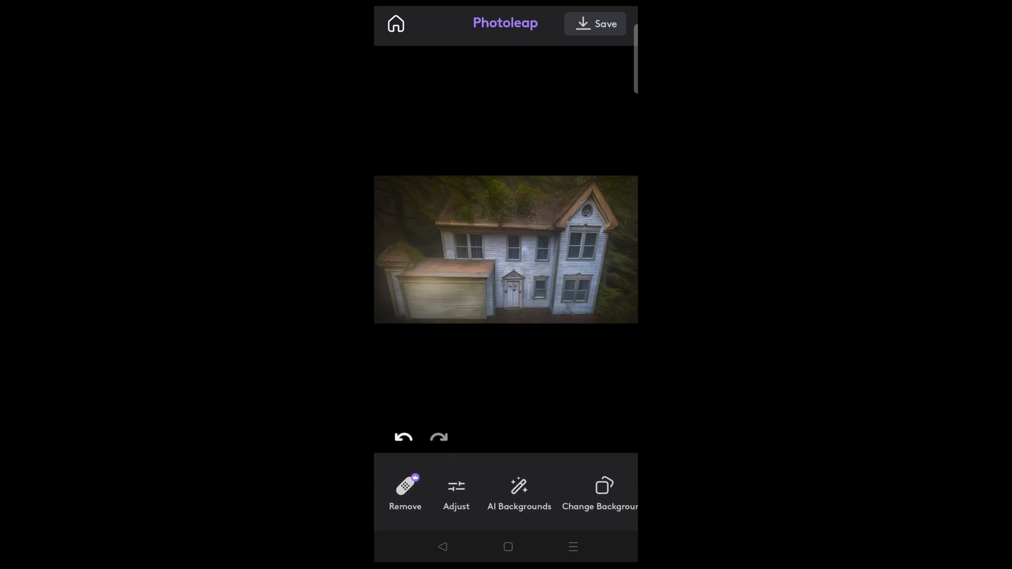
click(455, 493)
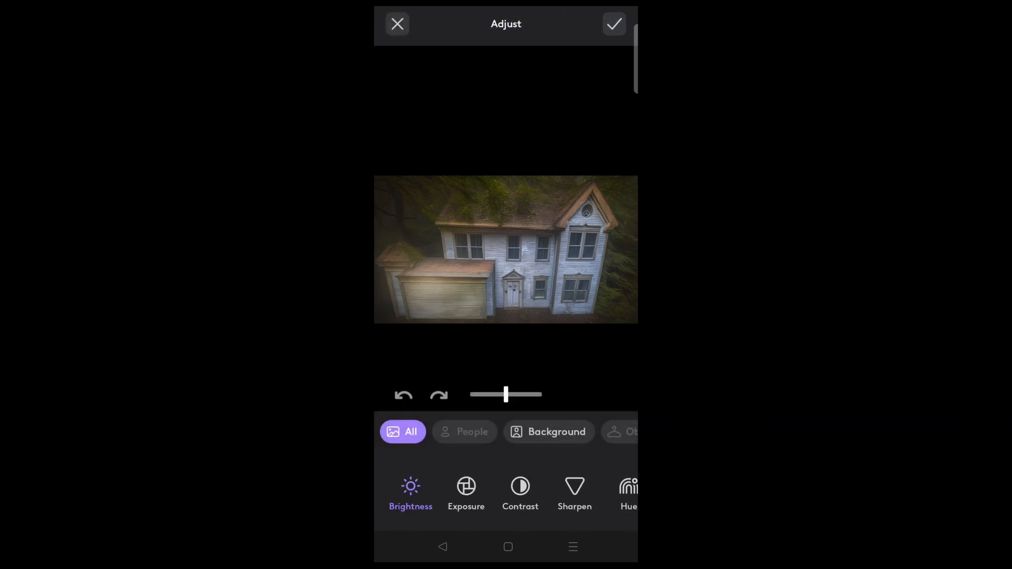
click(521, 488)
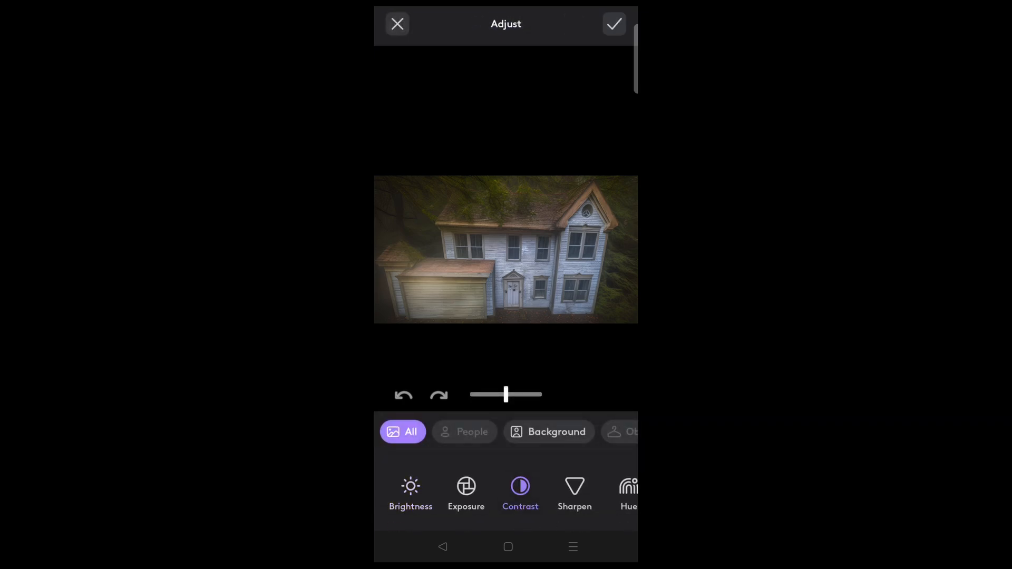
drag(505, 394, 519, 395)
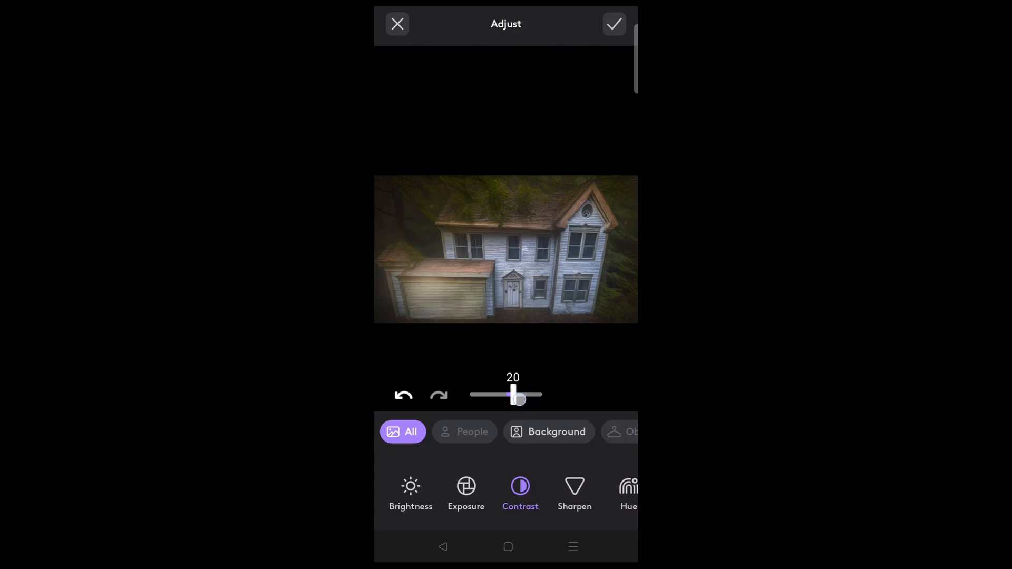
drag(520, 400, 529, 399)
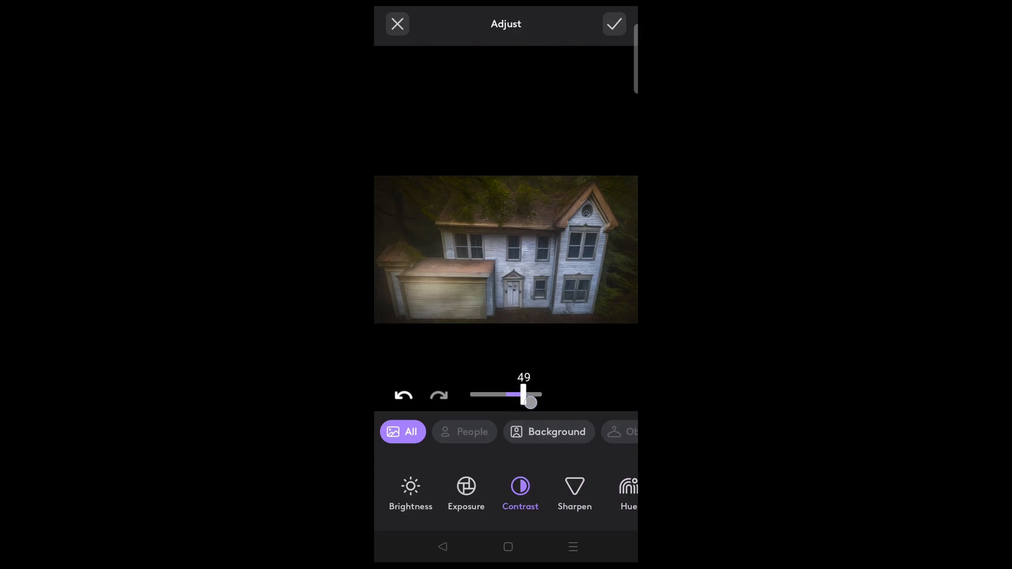
drag(529, 402, 522, 394)
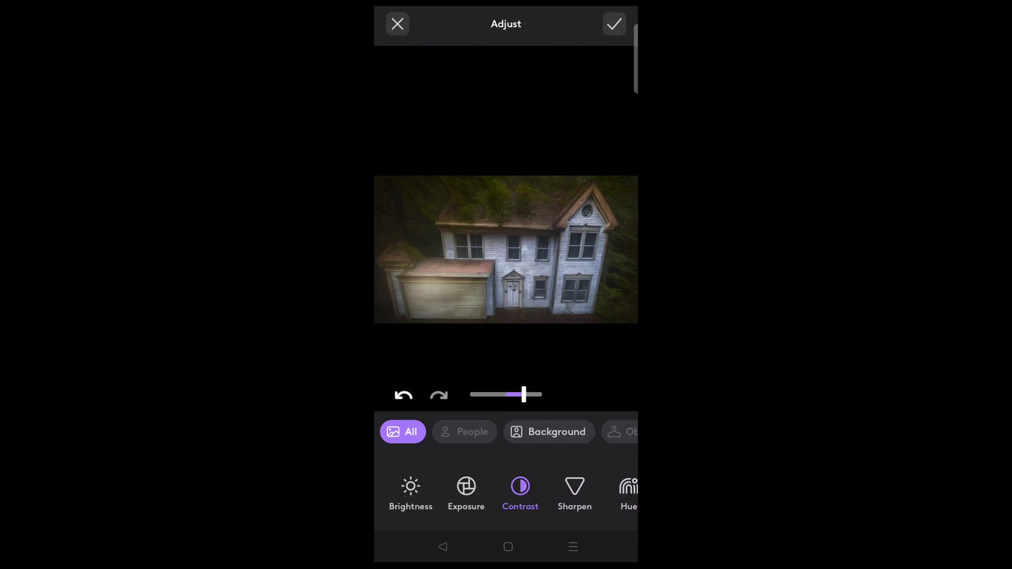
click(403, 394)
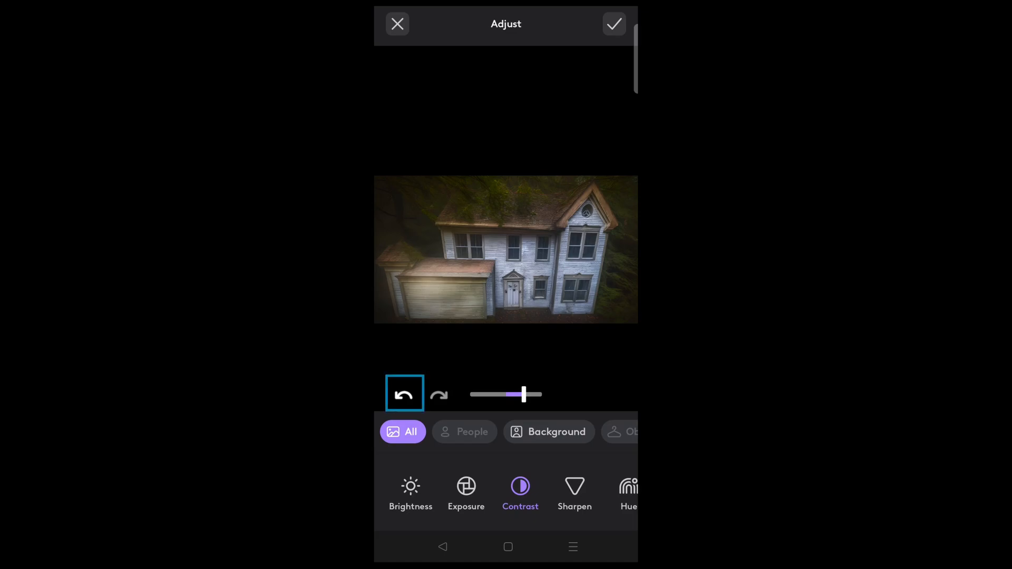
click(465, 491)
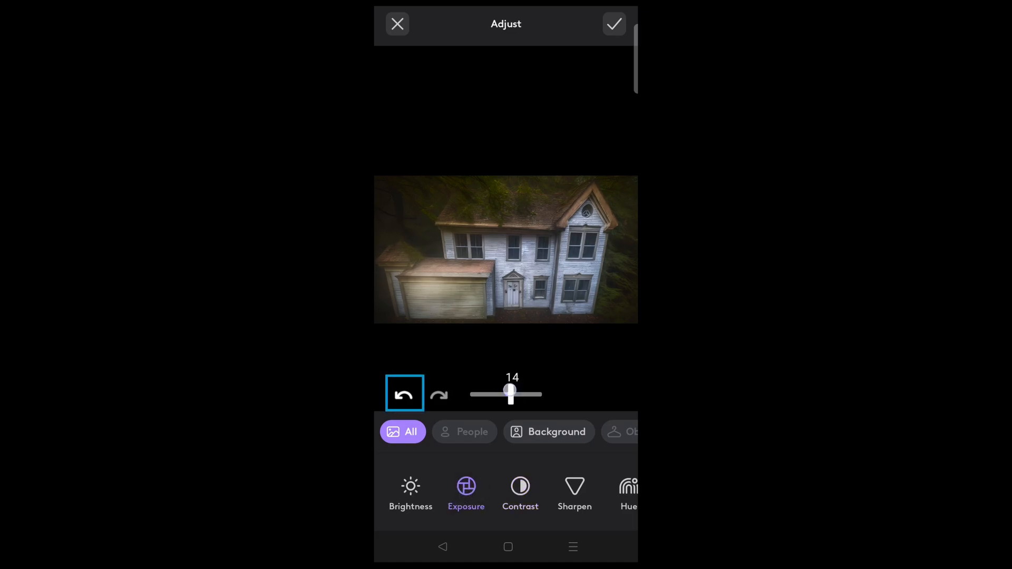
Add some sharpening and apply the exposure and sharpness adjustments
click(574, 490)
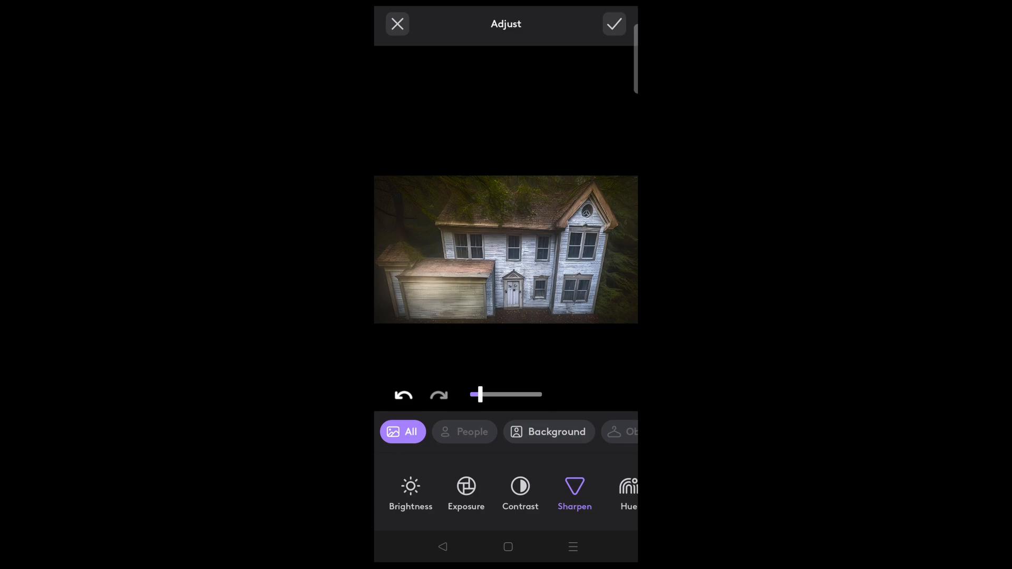
click(614, 23)
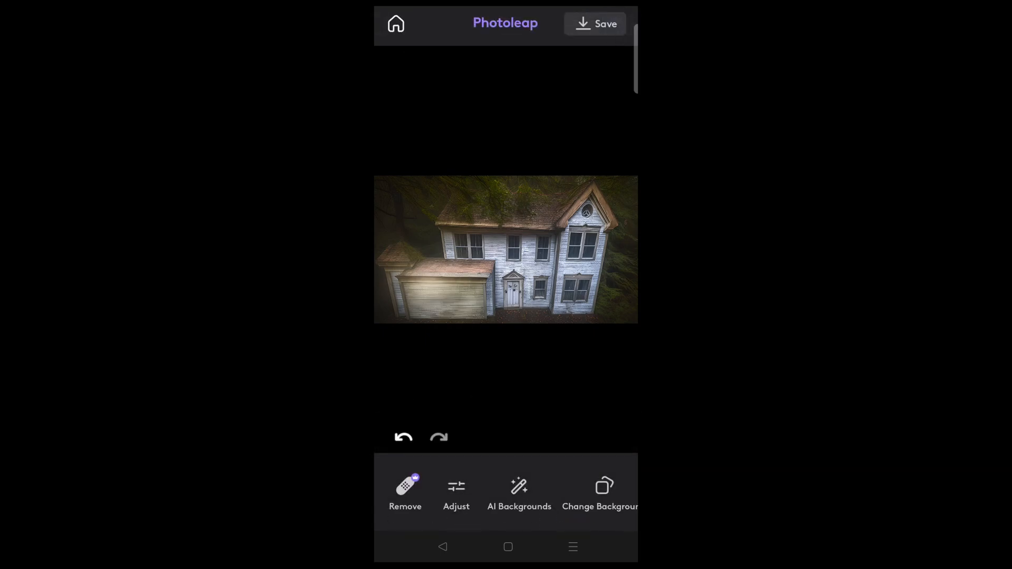
Save the adjusted haunted house as a creation and return to the home screen
click(595, 23)
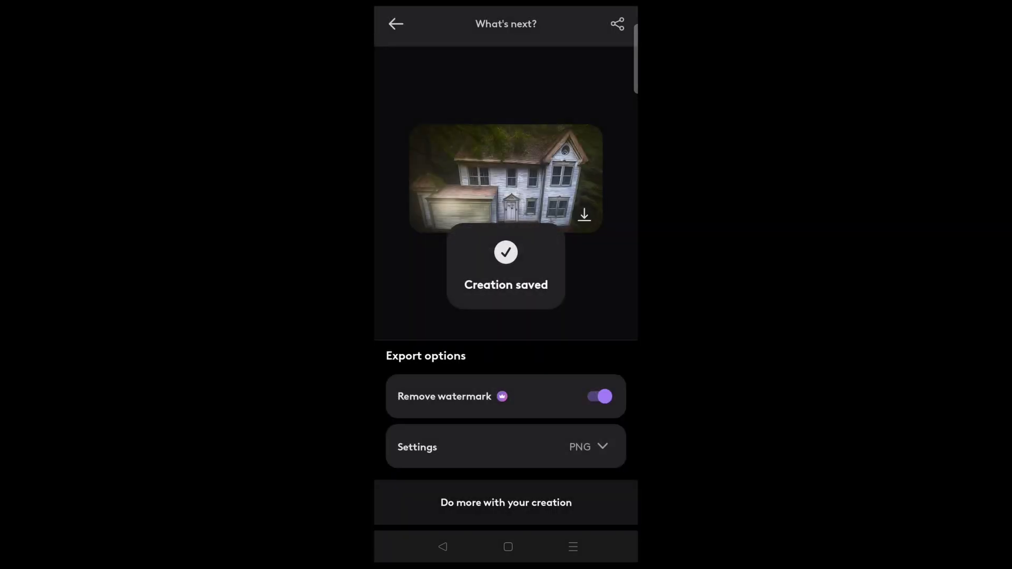
click(394, 23)
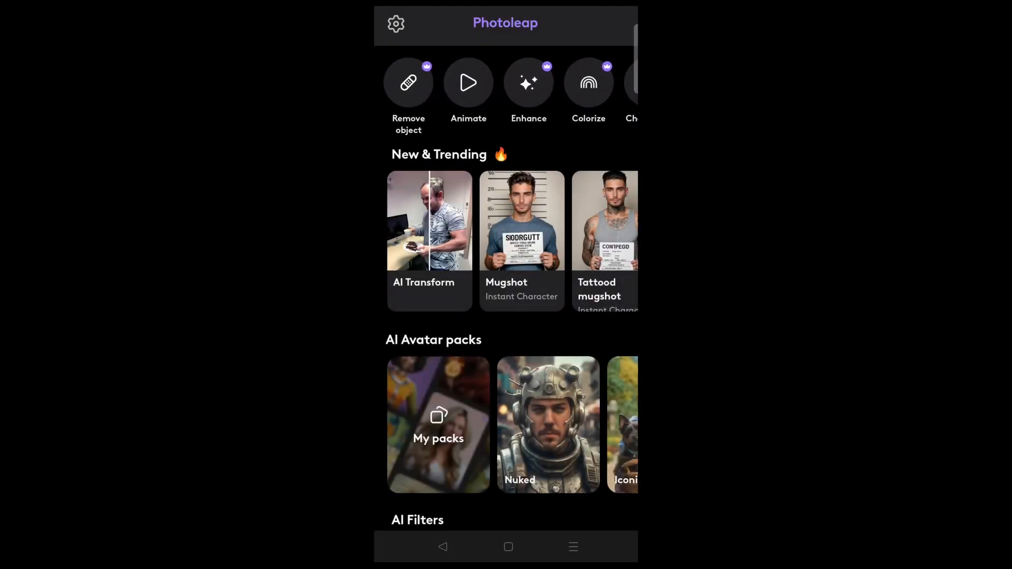
click(468, 82)
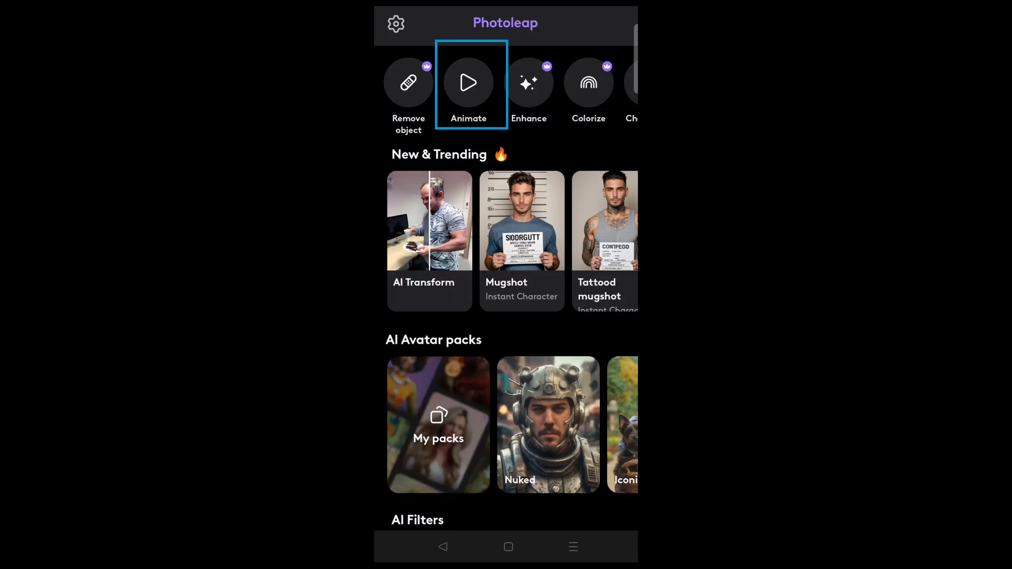
Start animating the house photo and browse the Trick or Treat element library
click(468, 83)
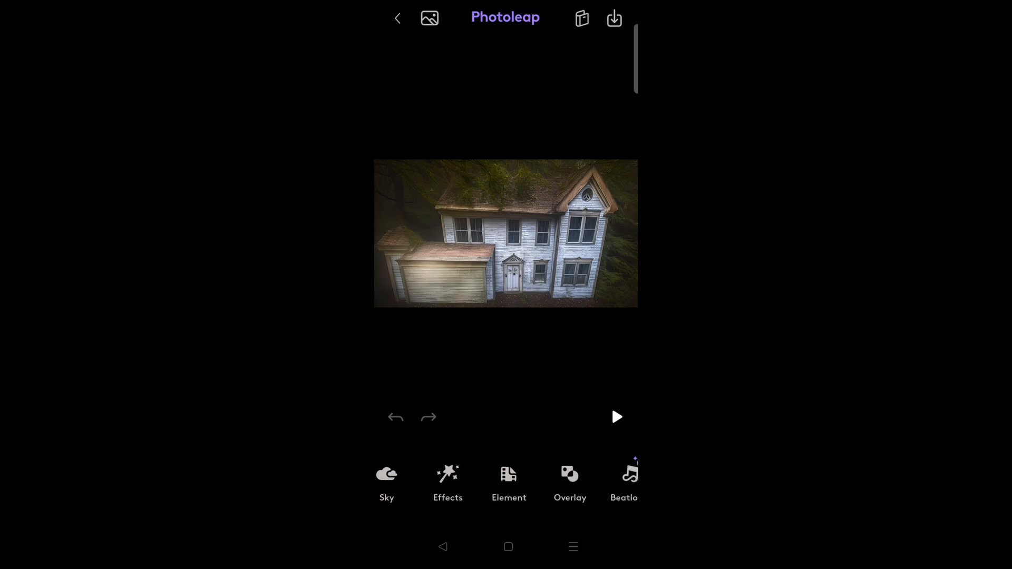
scroll(left, 3)
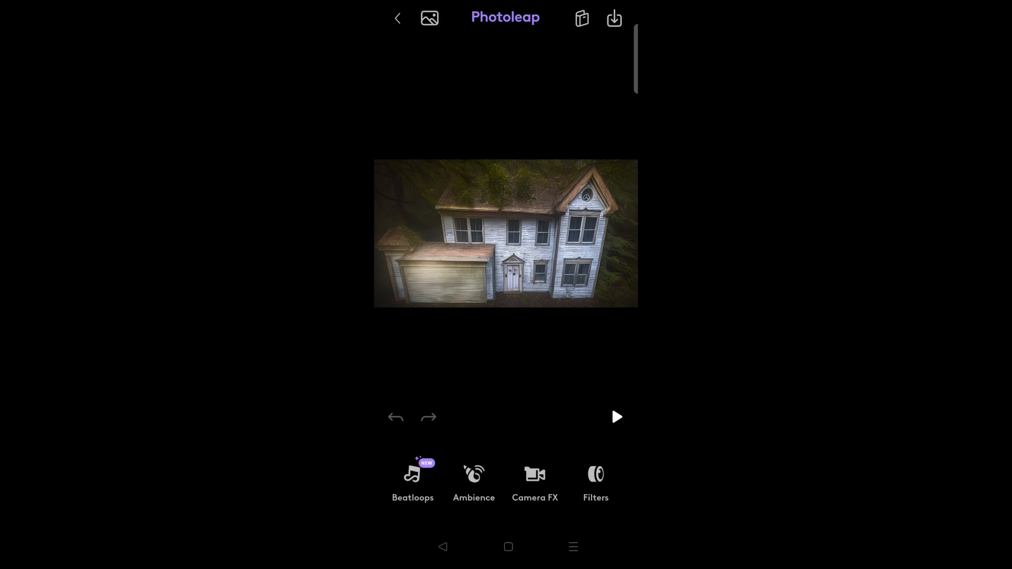
scroll(left, 3)
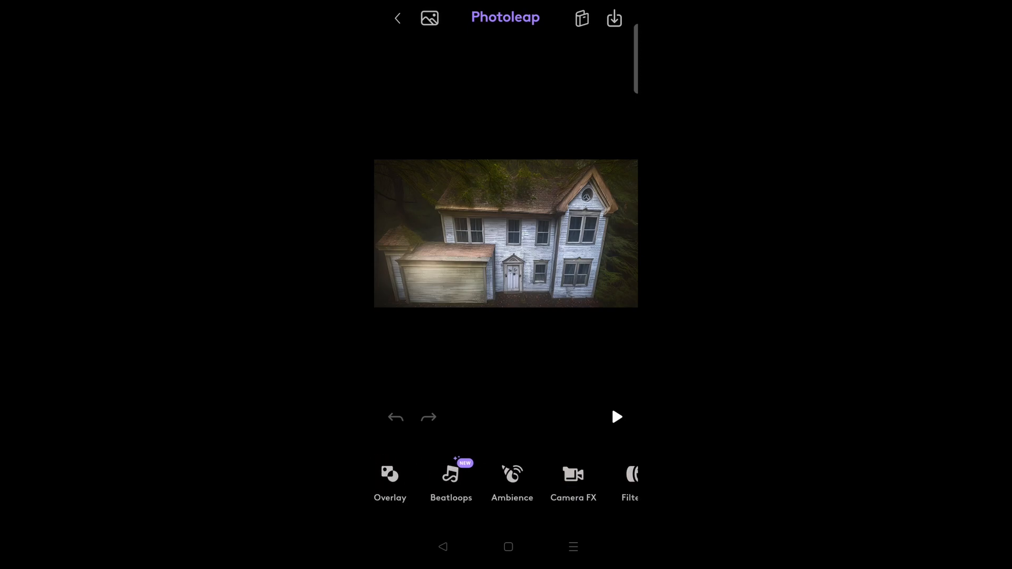
click(390, 475)
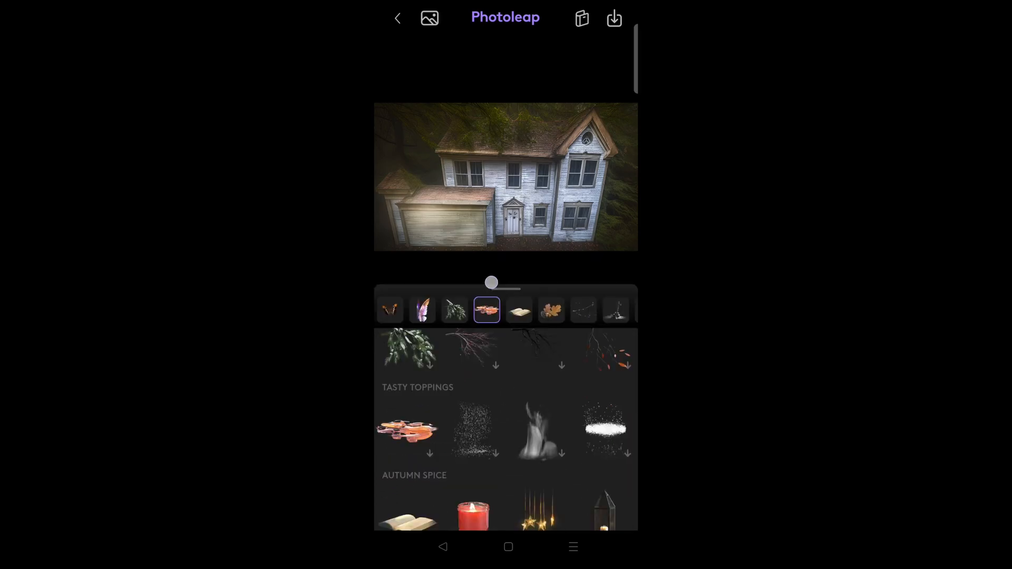
scroll(down, 3)
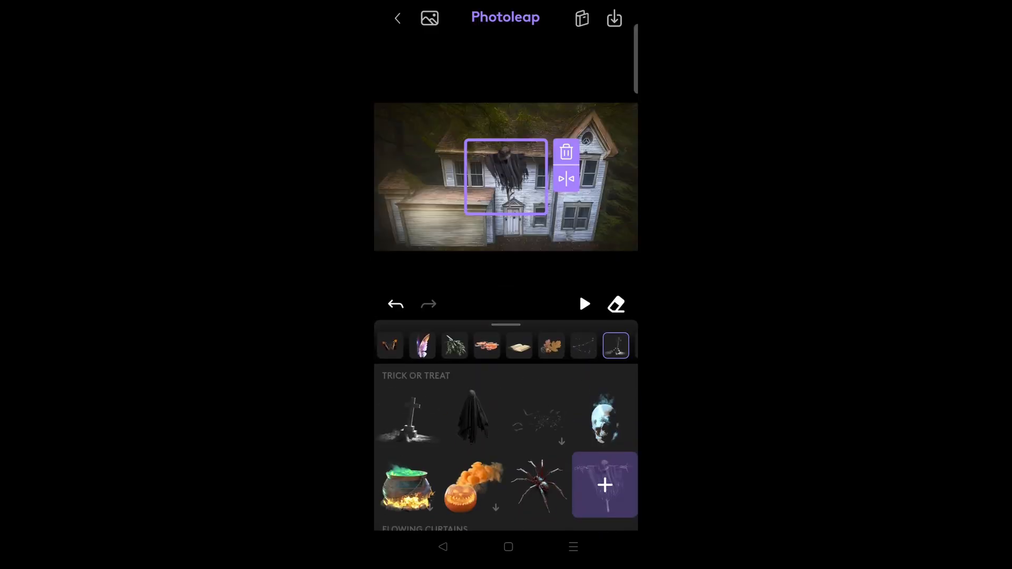
Try the ghost beside the front door, then add the spider and preview the animation
drag(505, 176, 571, 229)
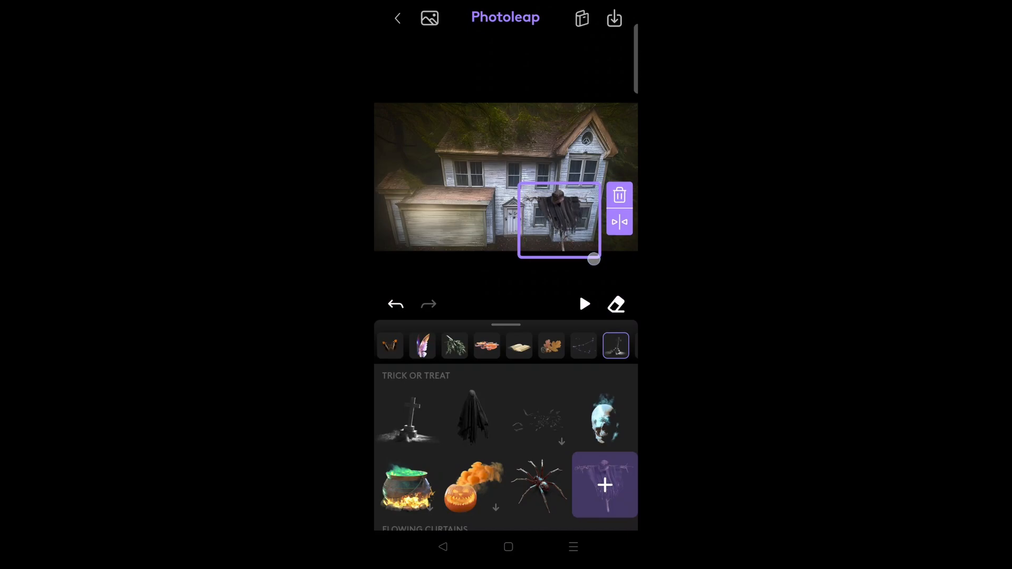
drag(558, 222, 571, 216)
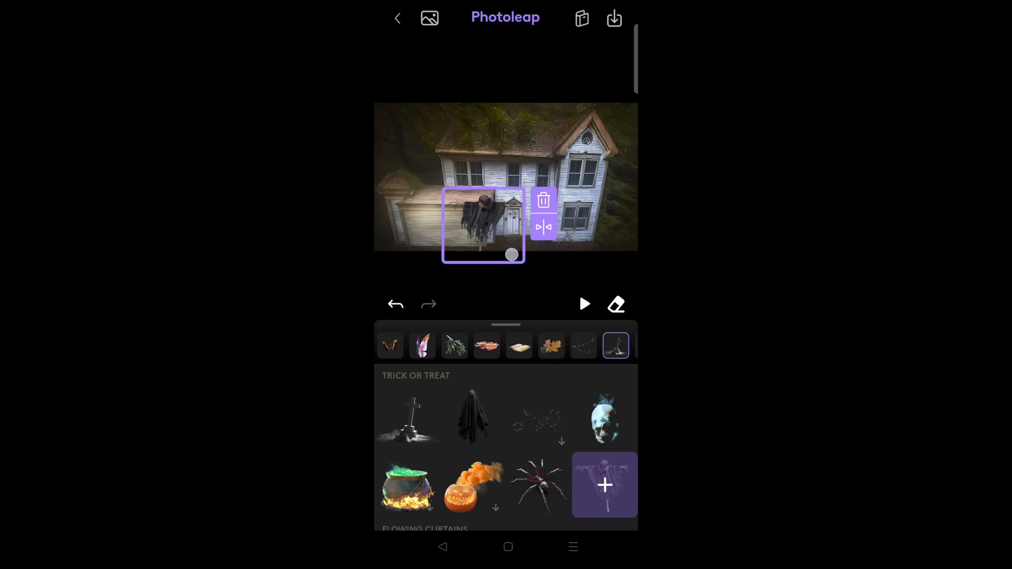
click(539, 485)
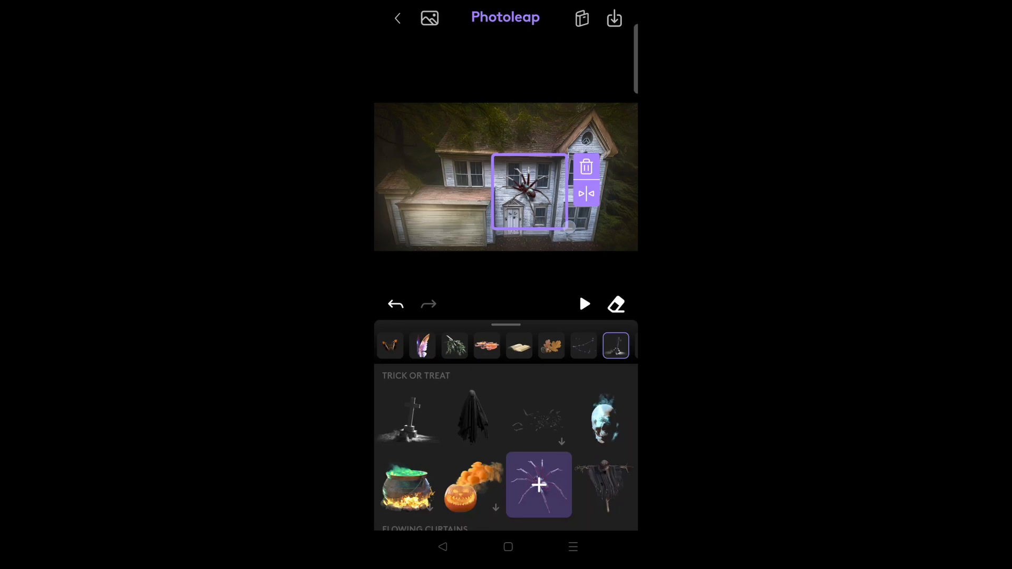
click(583, 304)
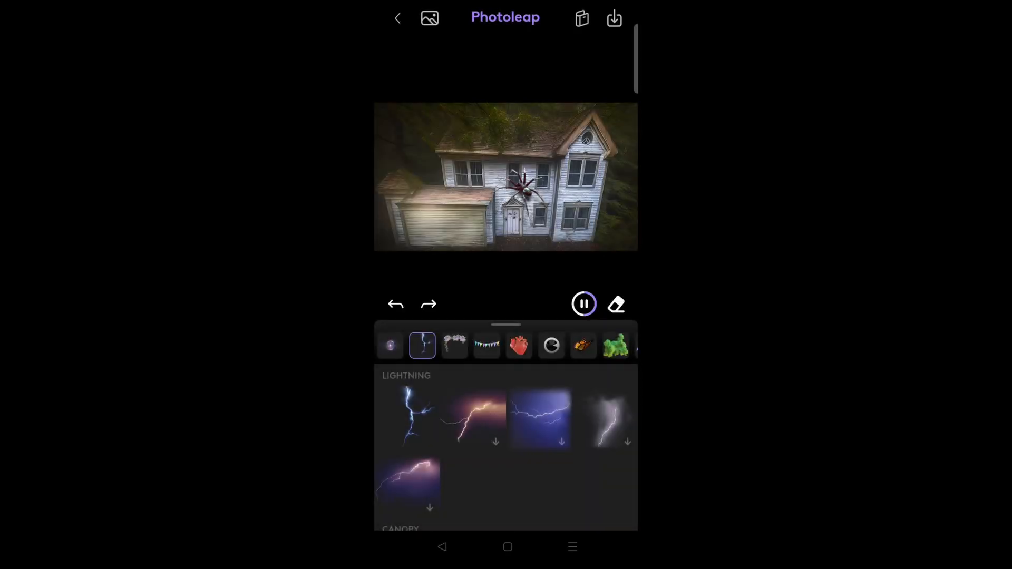
Export the spider animation as a 16:9 video with a 24-second duration
click(615, 17)
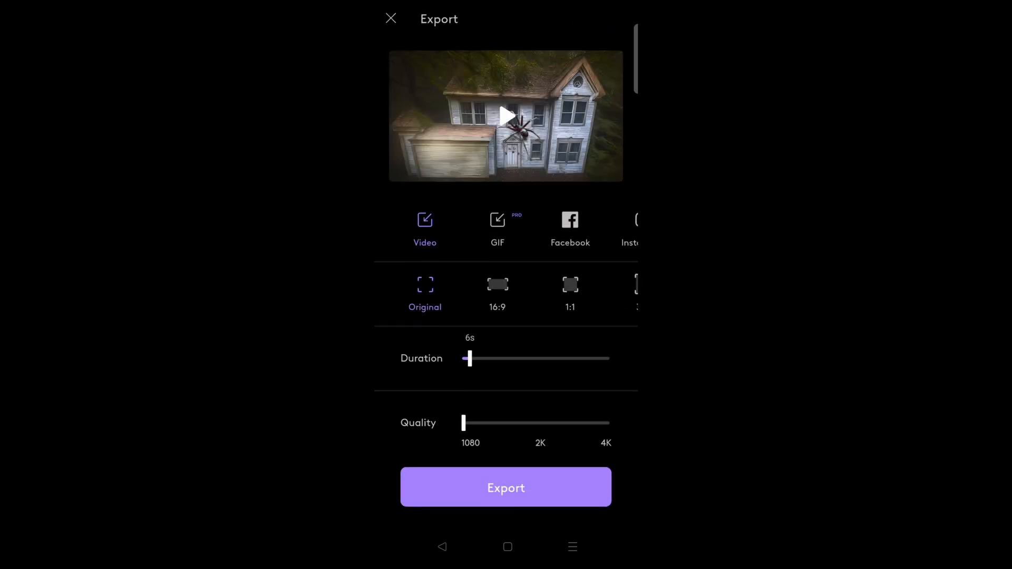
click(498, 285)
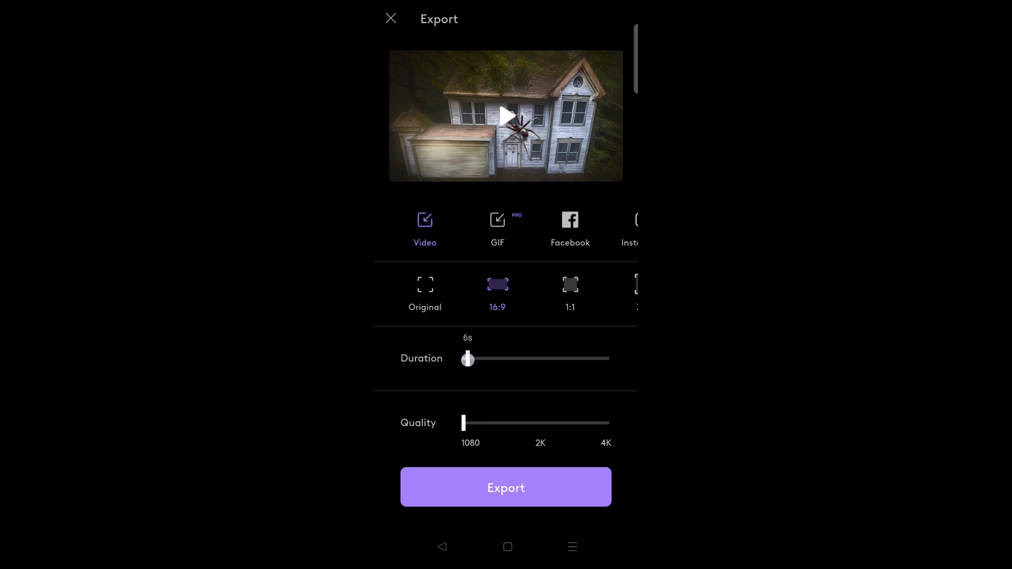
drag(467, 359, 489, 359)
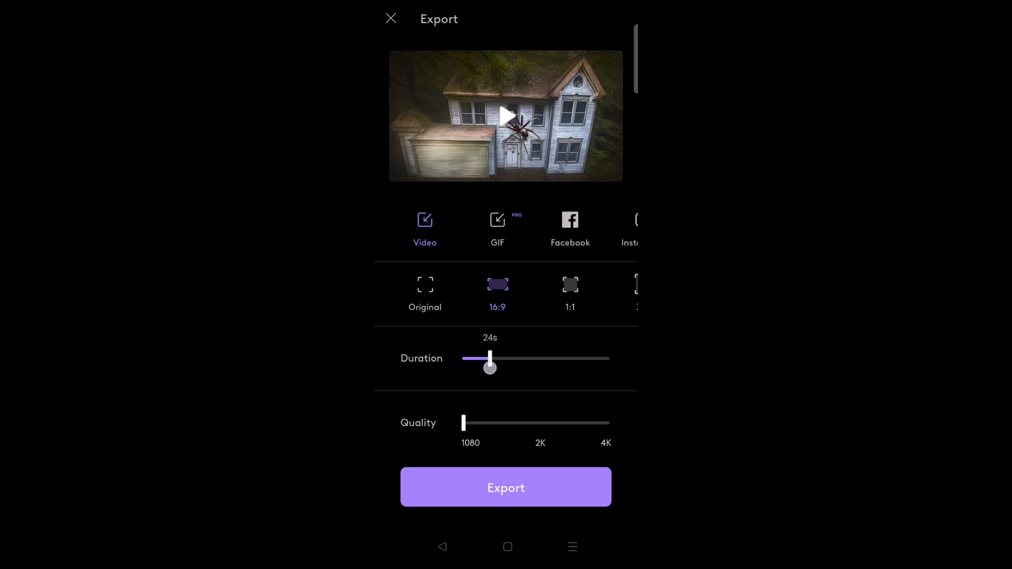
drag(489, 367, 485, 367)
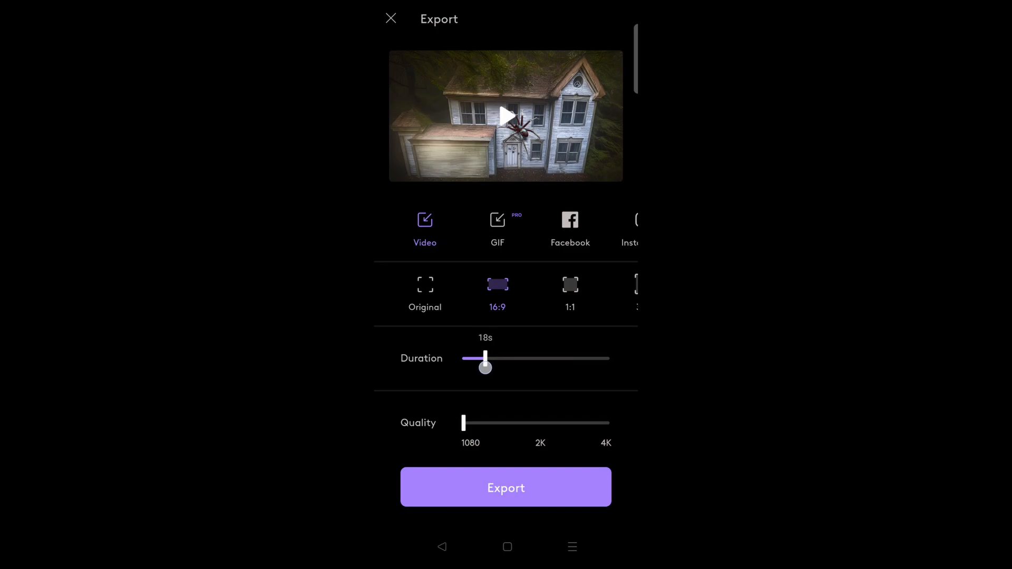
drag(485, 358, 488, 358)
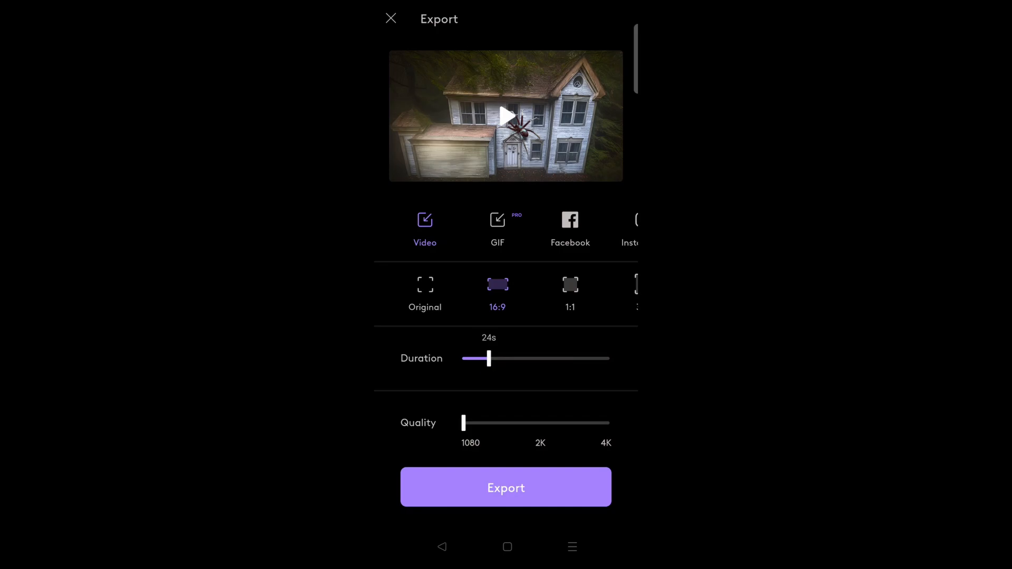
click(506, 487)
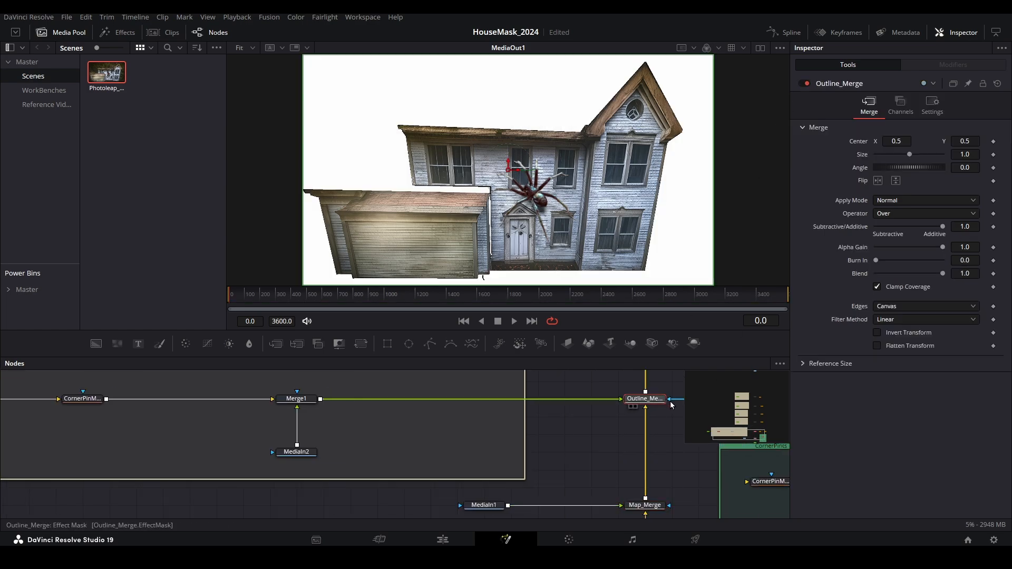
Lower the Outline_Merge blend so the drawn outline sits more faintly over the facade
drag(941, 273, 939, 273)
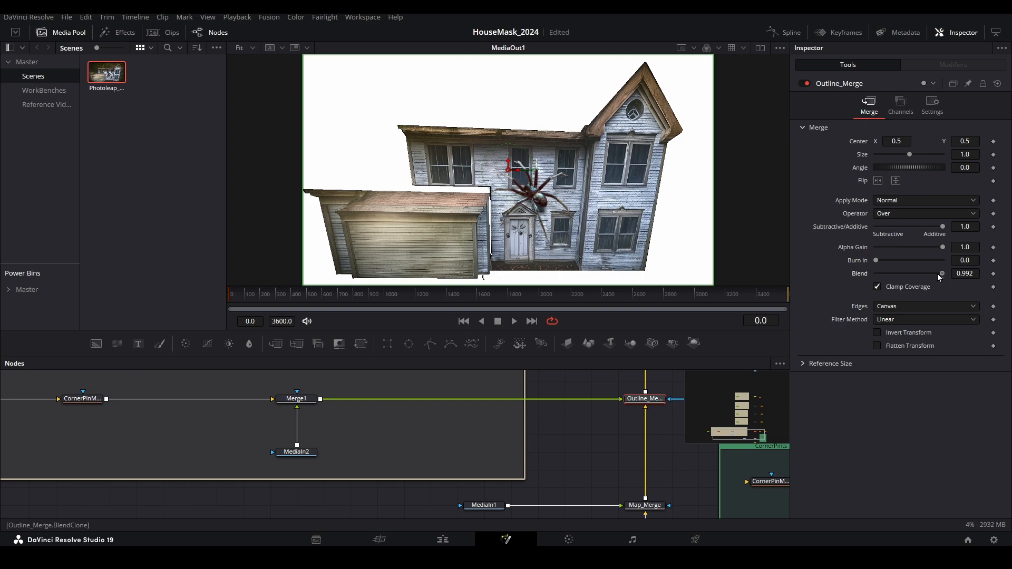
drag(940, 273, 915, 273)
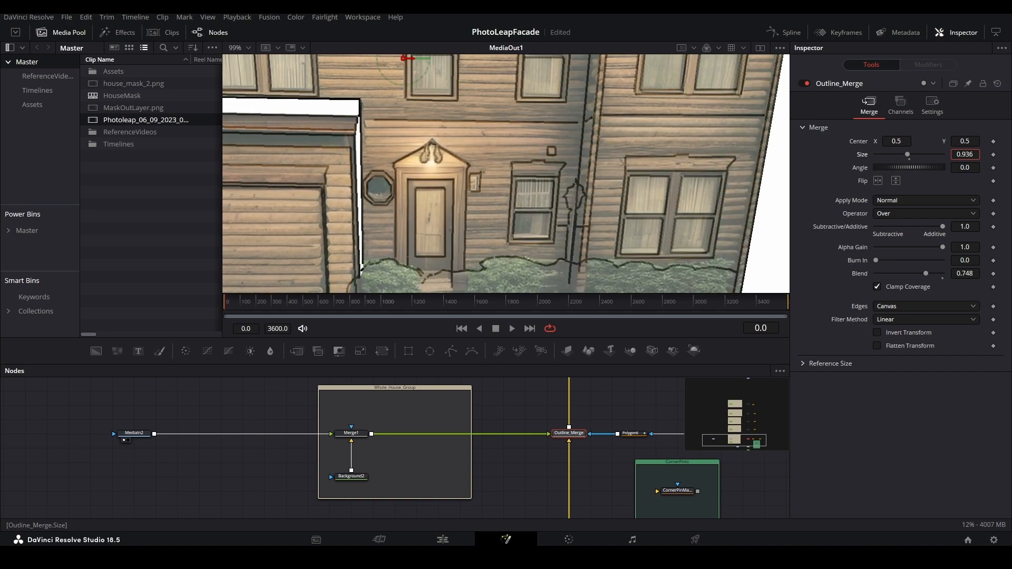
mouse_move(597, 162)
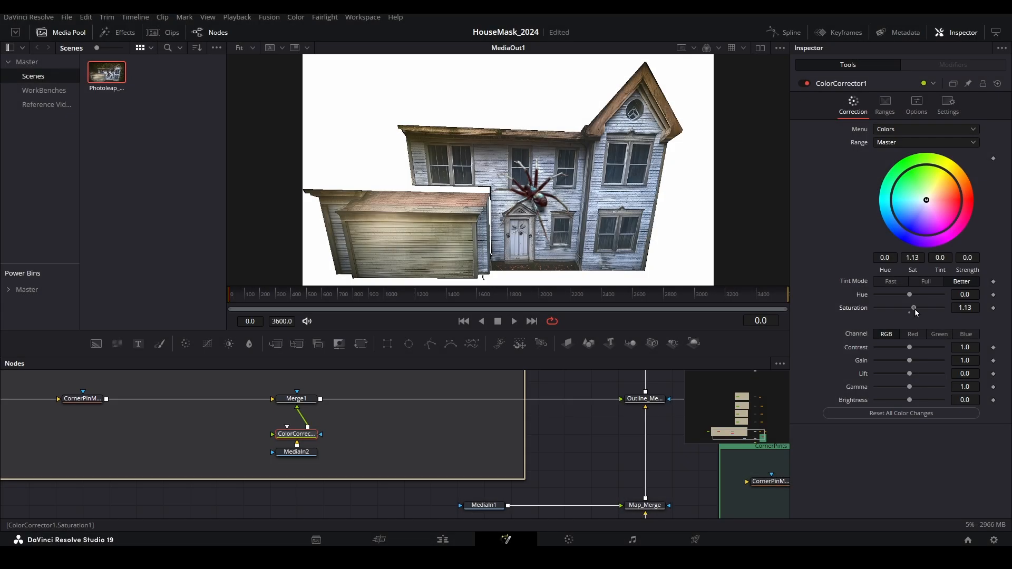
Set ColorCorrector1 contrast 1.16, lift -0.06 and gamma 0.91 on the house footage
drag(909, 346, 912, 346)
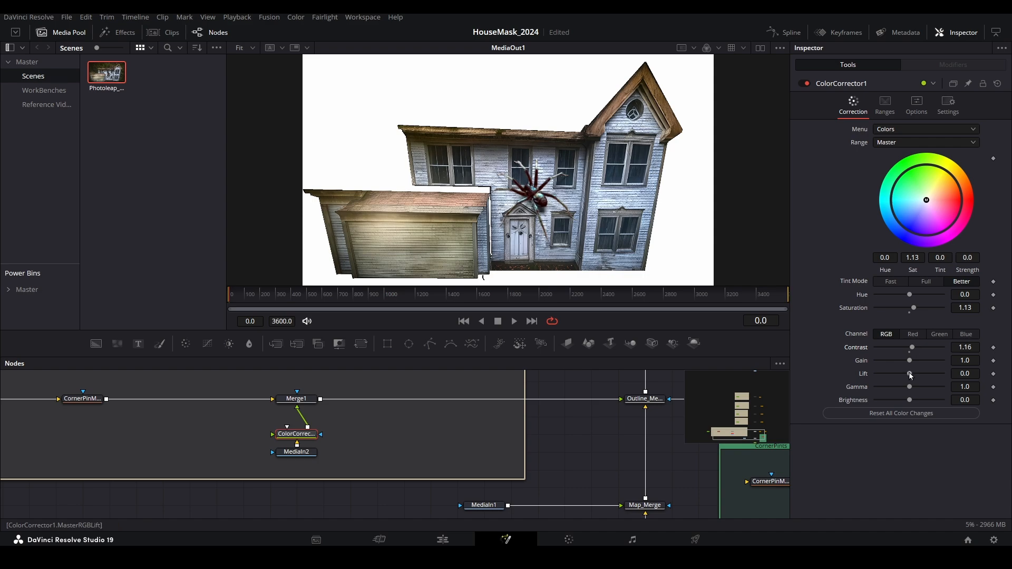
drag(910, 374, 907, 373)
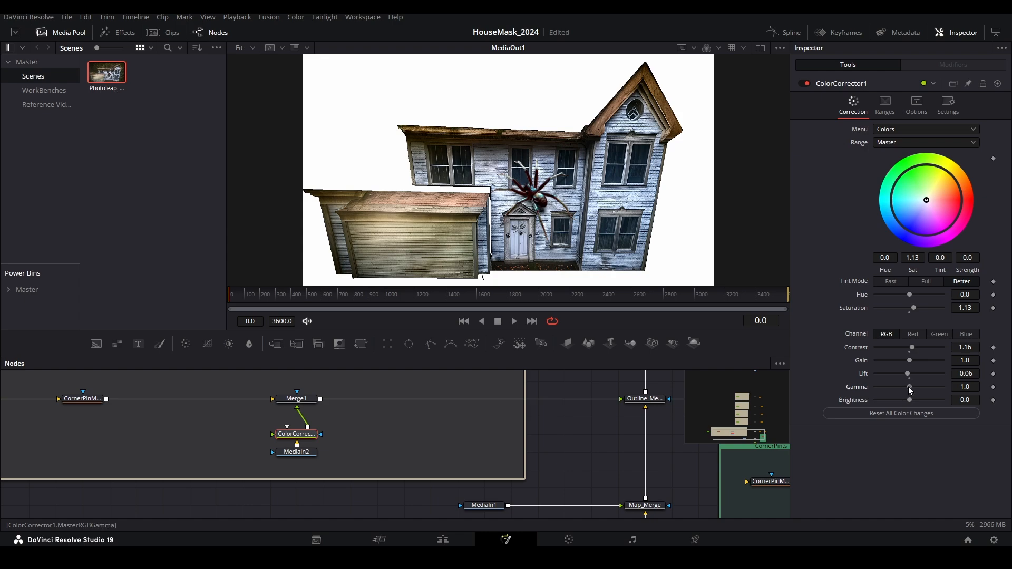
drag(910, 387, 906, 387)
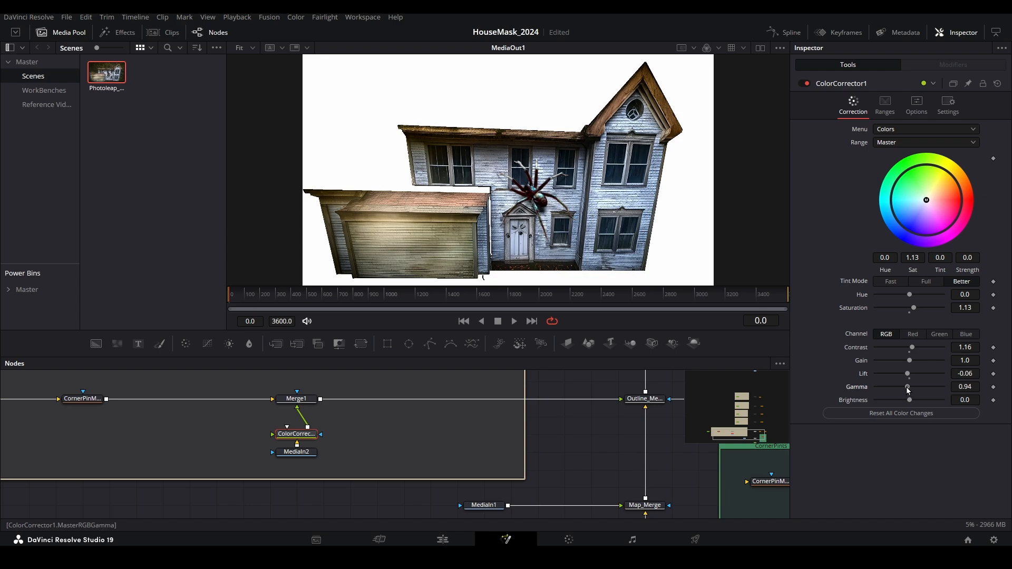
drag(909, 387, 906, 387)
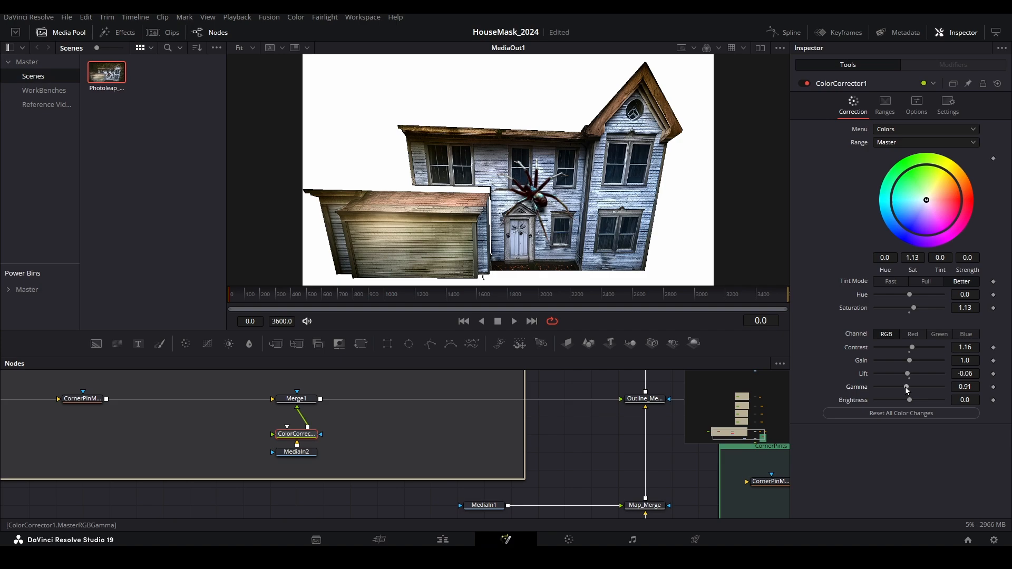